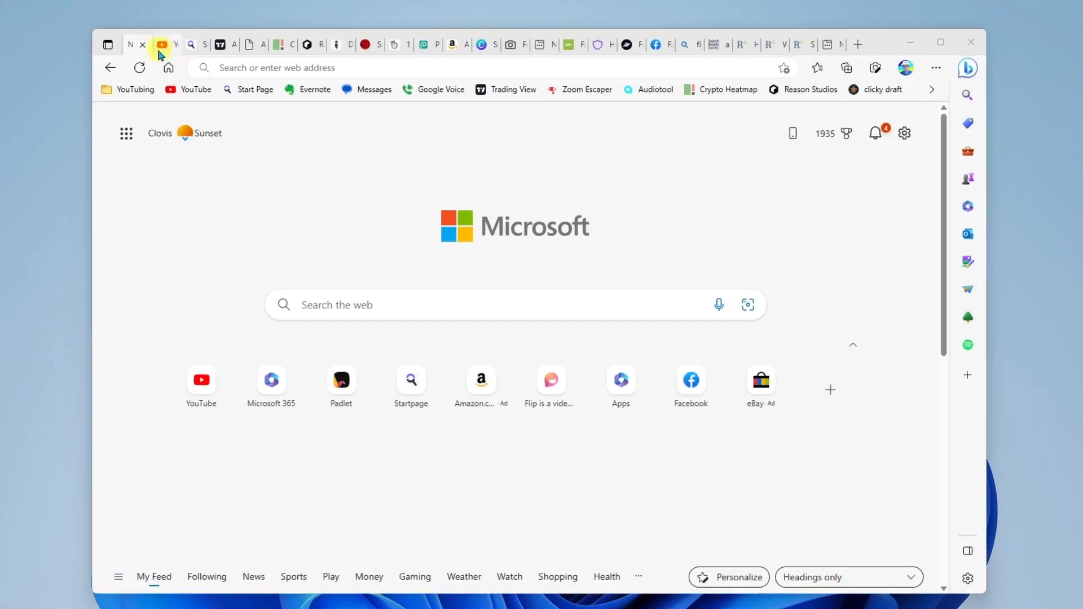
mouse_move(295, 31)
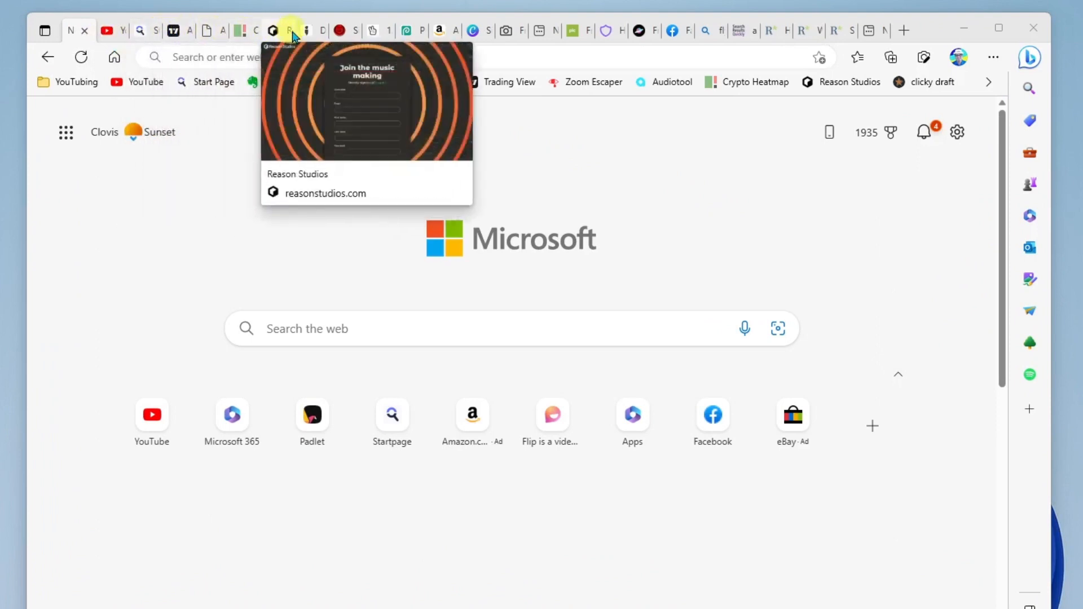
mouse_move(350, 76)
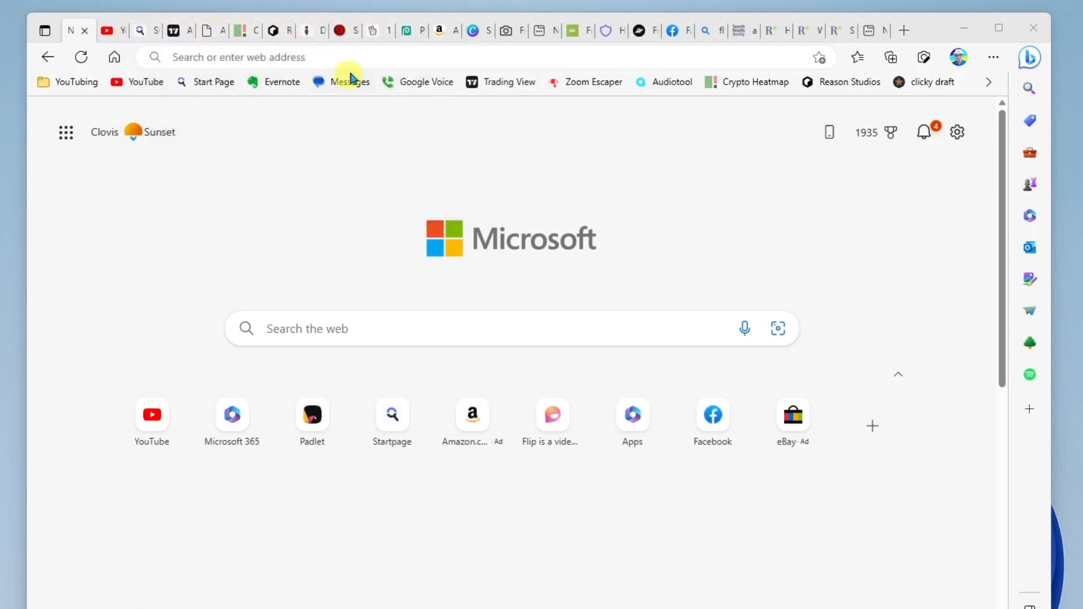
mouse_move(342, 30)
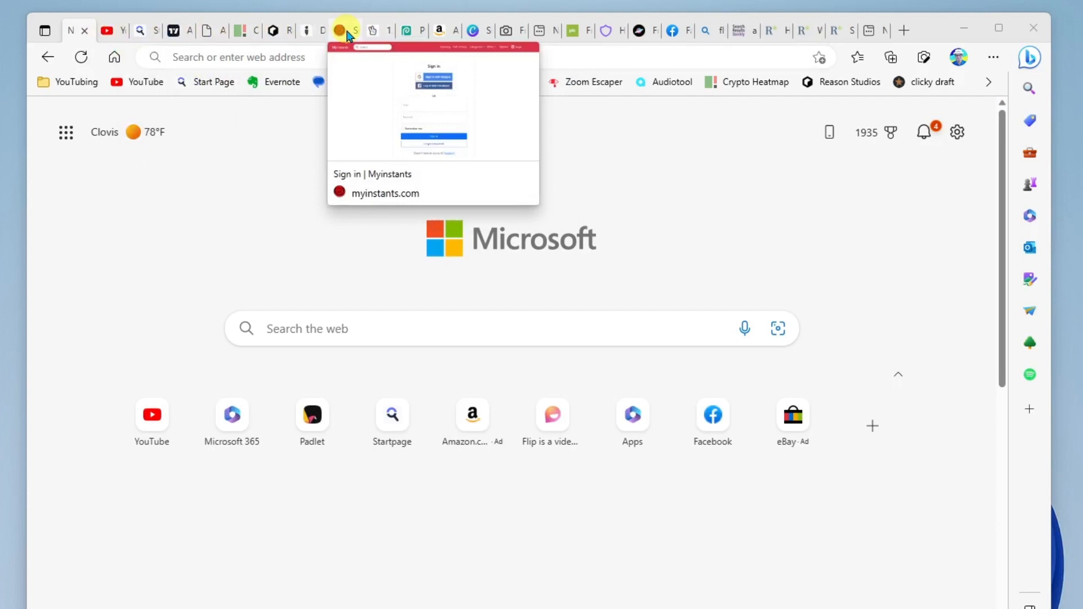
mouse_move(362, 102)
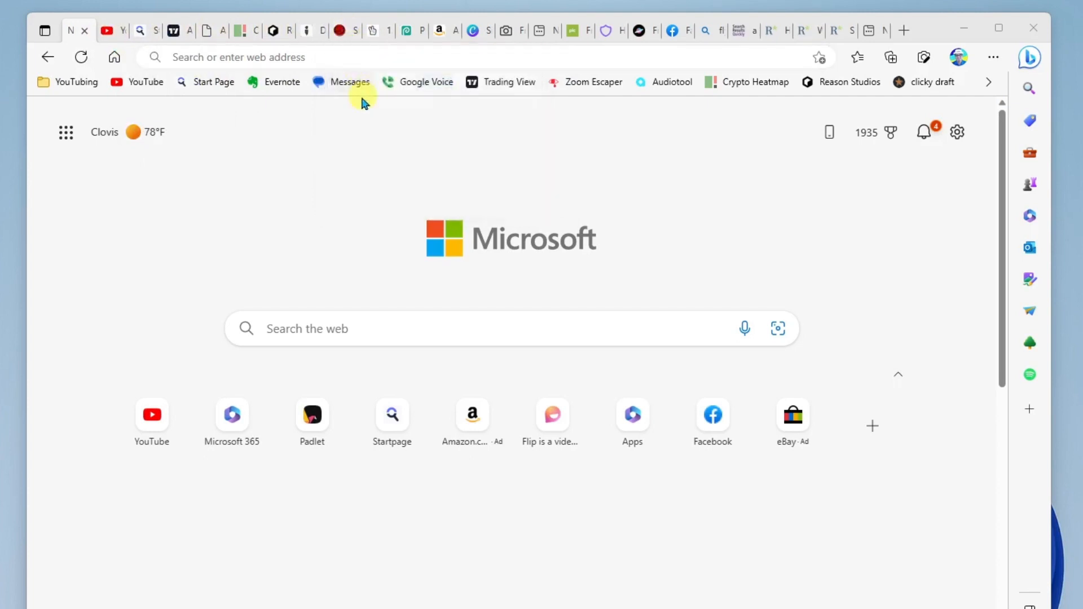
mouse_move(291, 159)
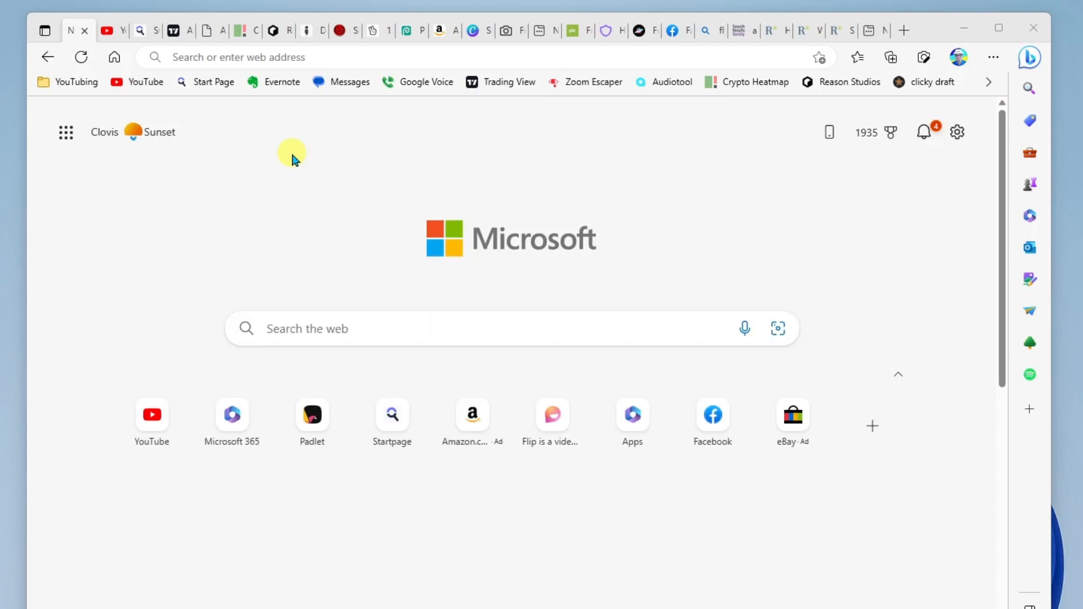
mouse_move(61, 43)
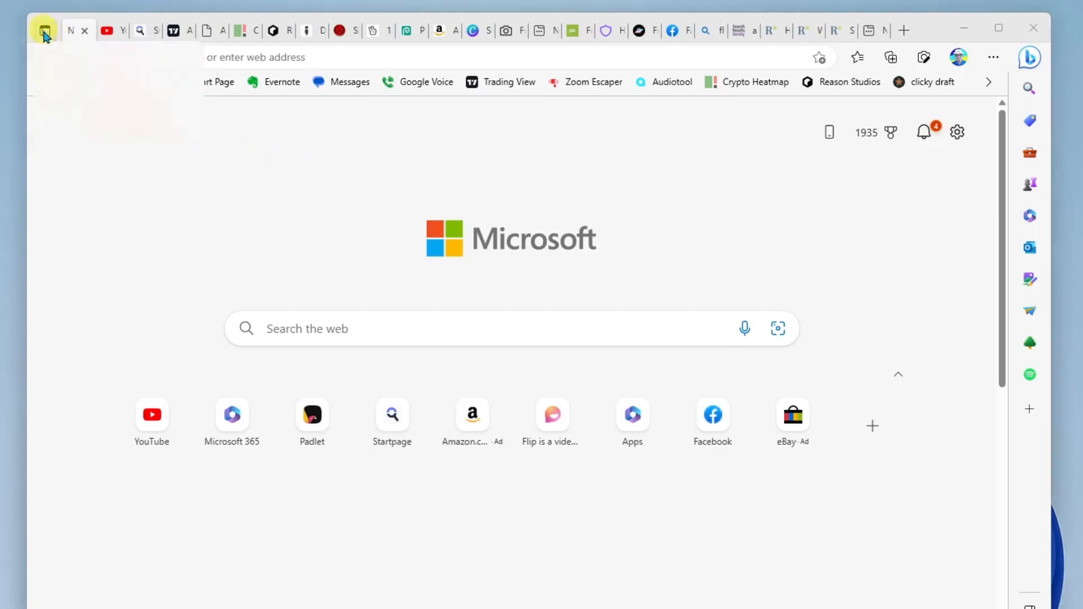
- Turn on vertical tabs, then switch to Photopea and then the picjumbo stock photos tab
click(43, 29)
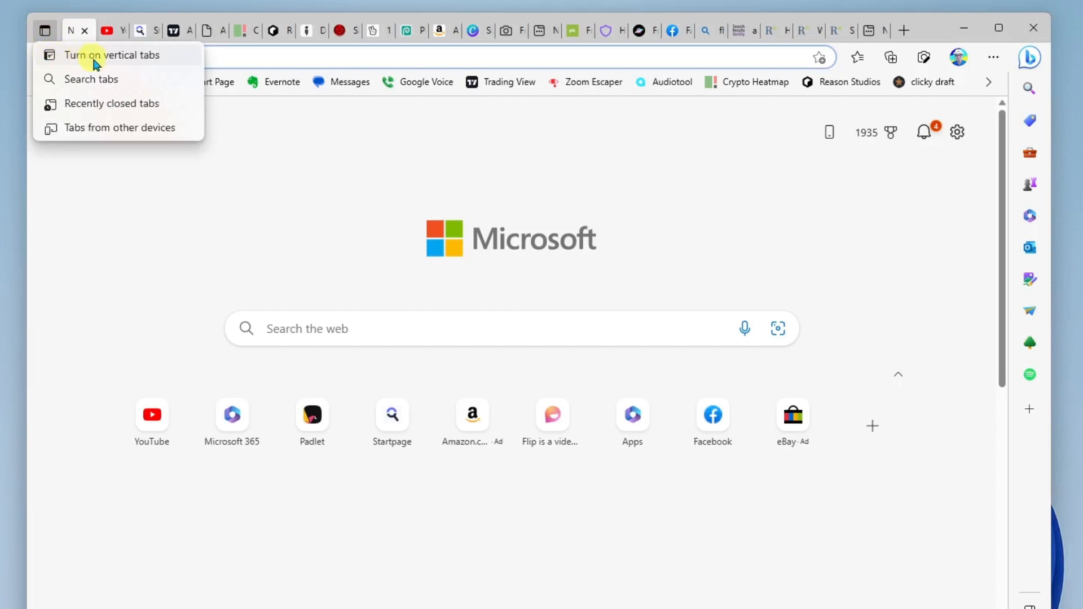
mouse_move(172, 62)
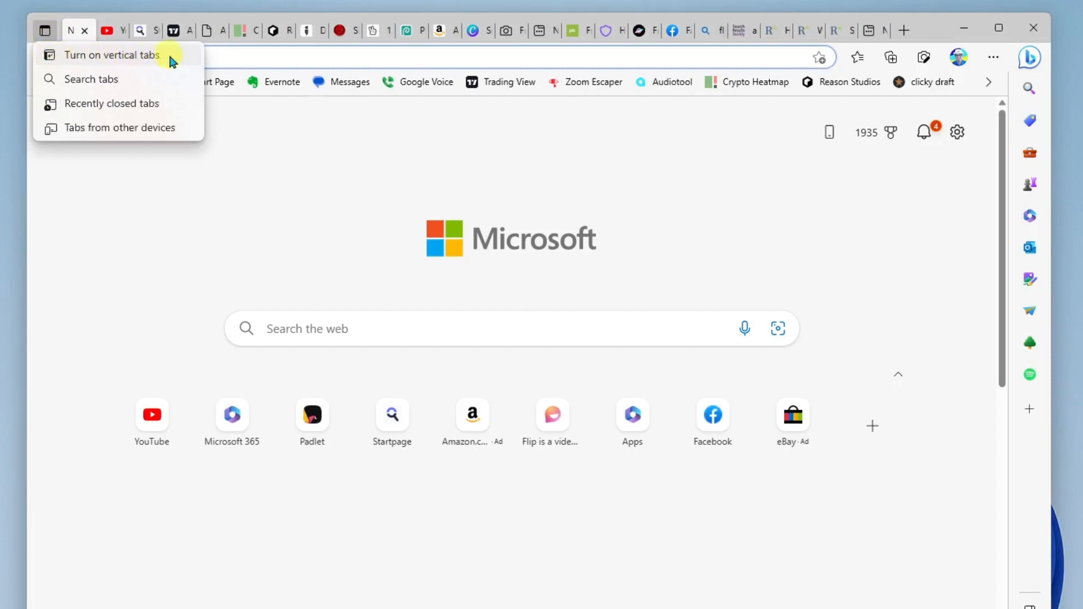
click(111, 56)
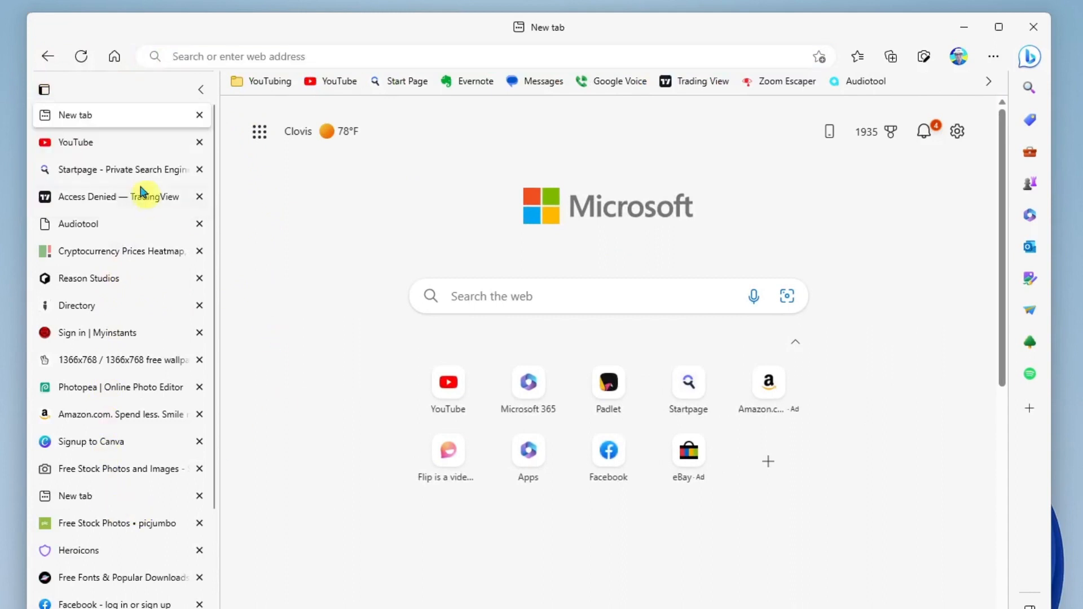
mouse_move(99, 487)
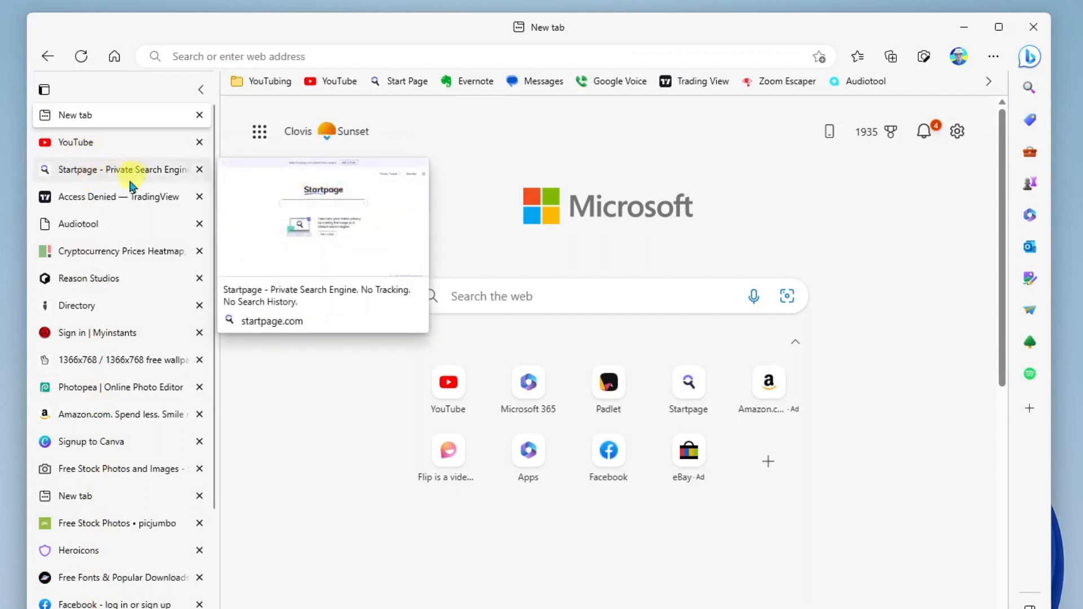
mouse_move(144, 273)
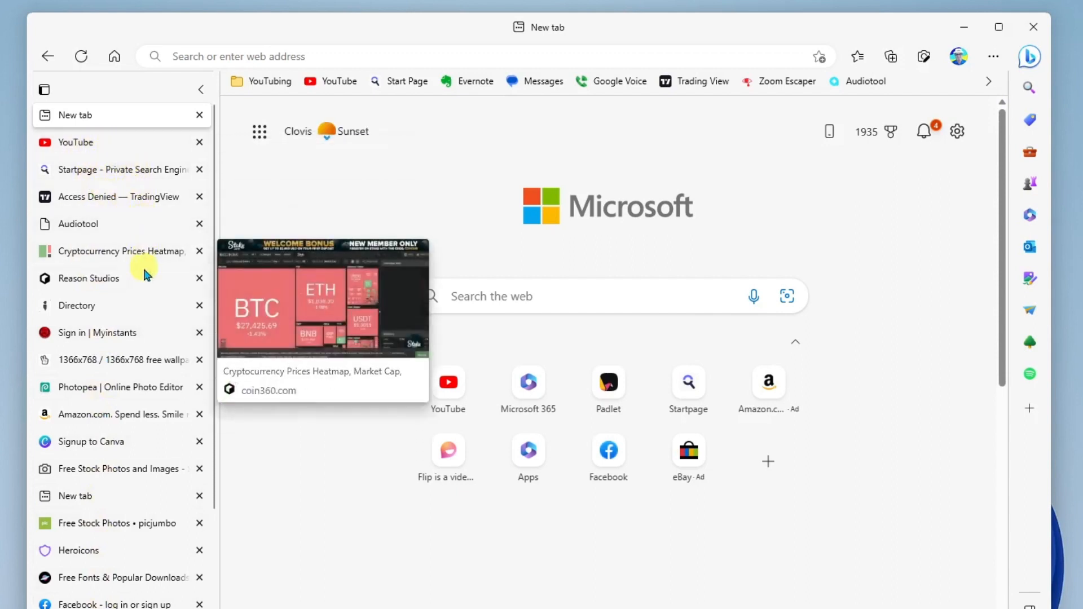
mouse_move(150, 313)
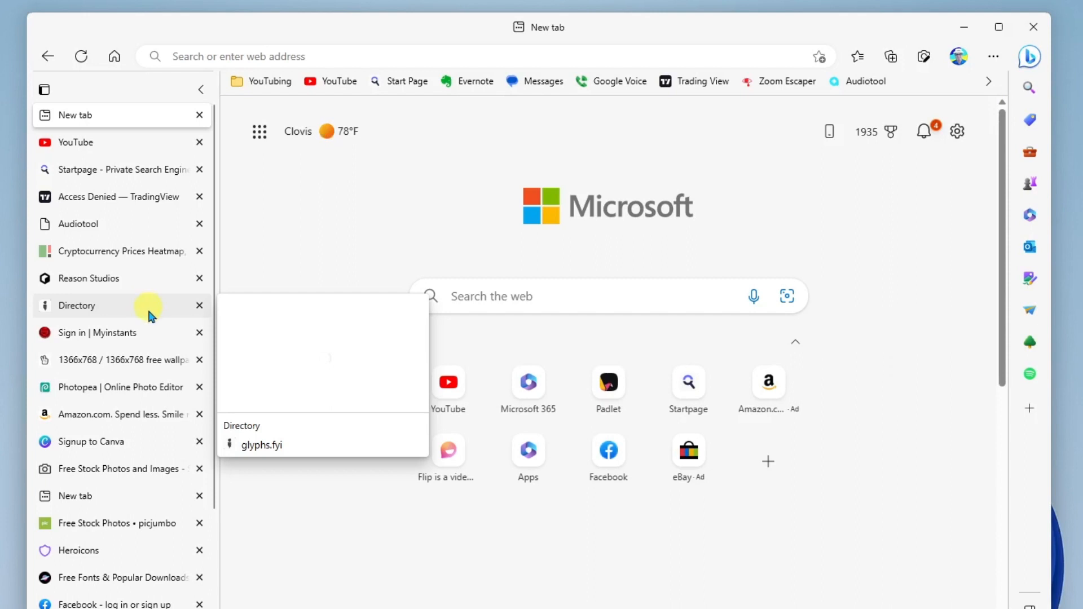
mouse_move(139, 387)
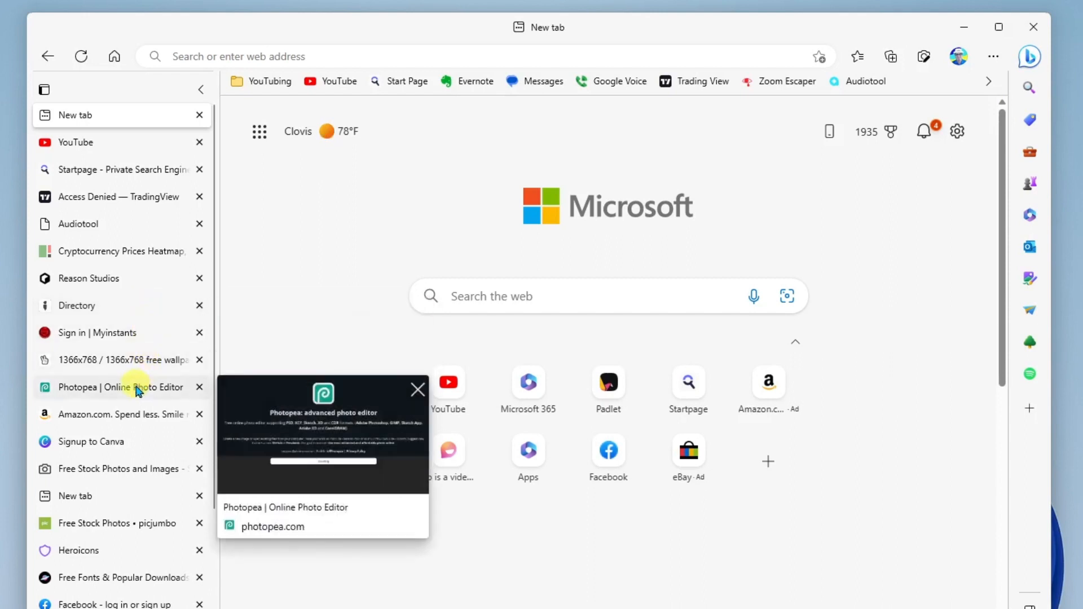
click(112, 387)
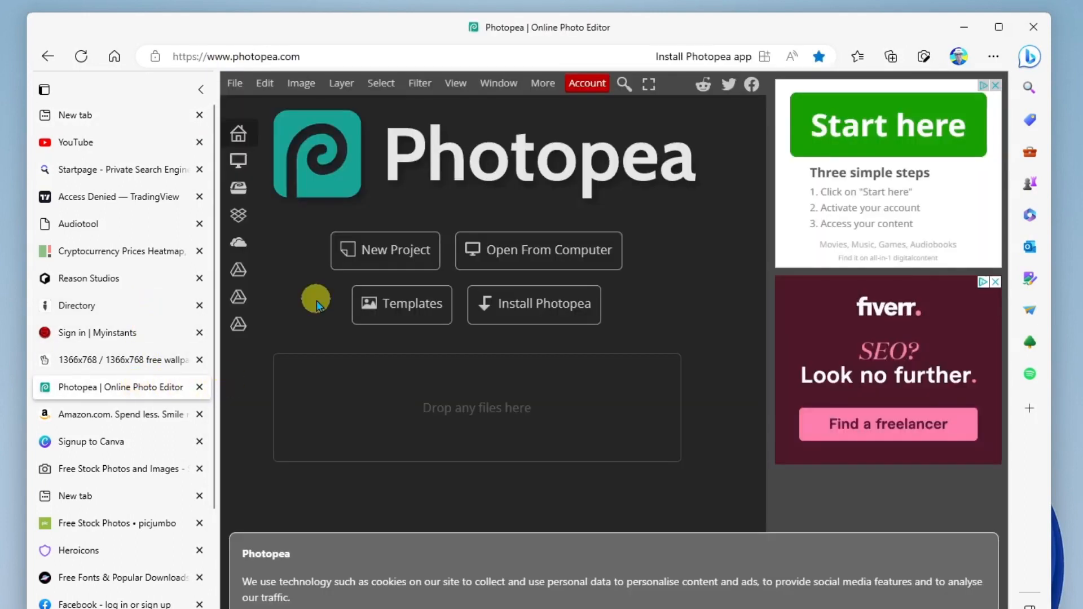
mouse_move(101, 445)
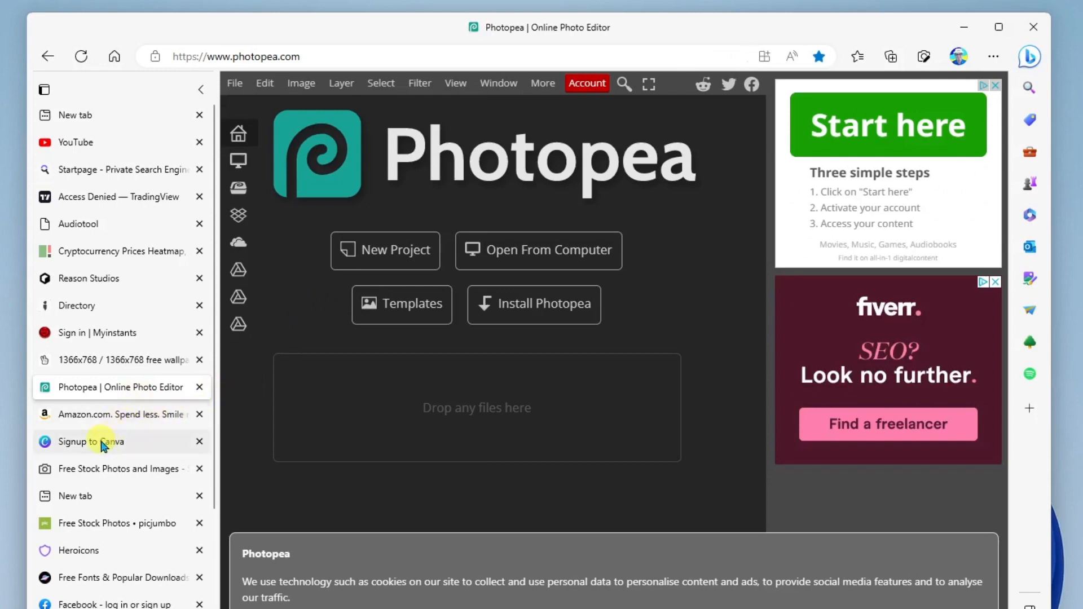
mouse_move(129, 468)
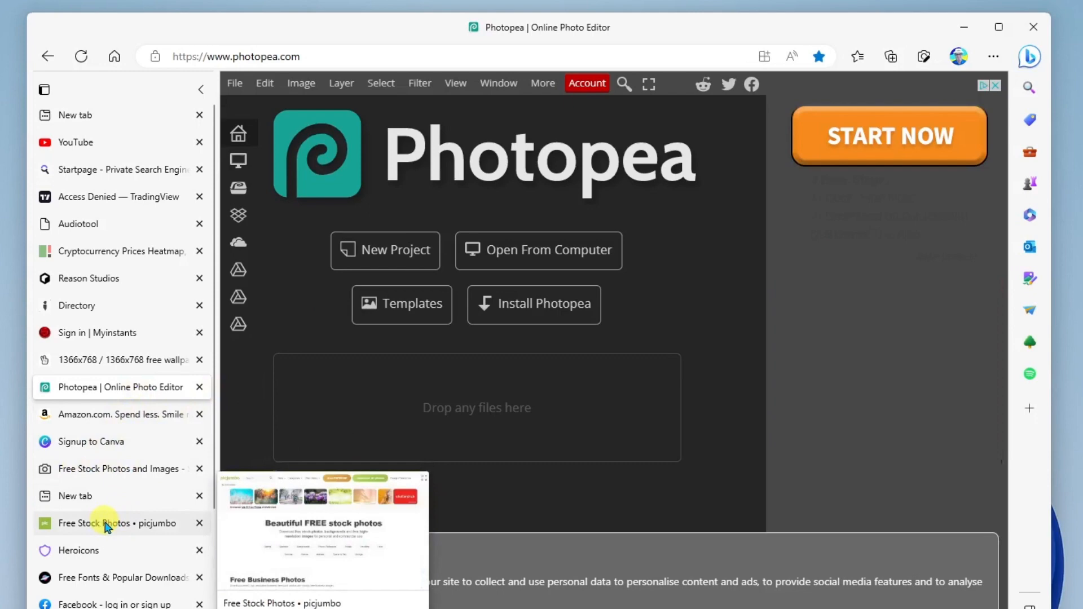
click(107, 522)
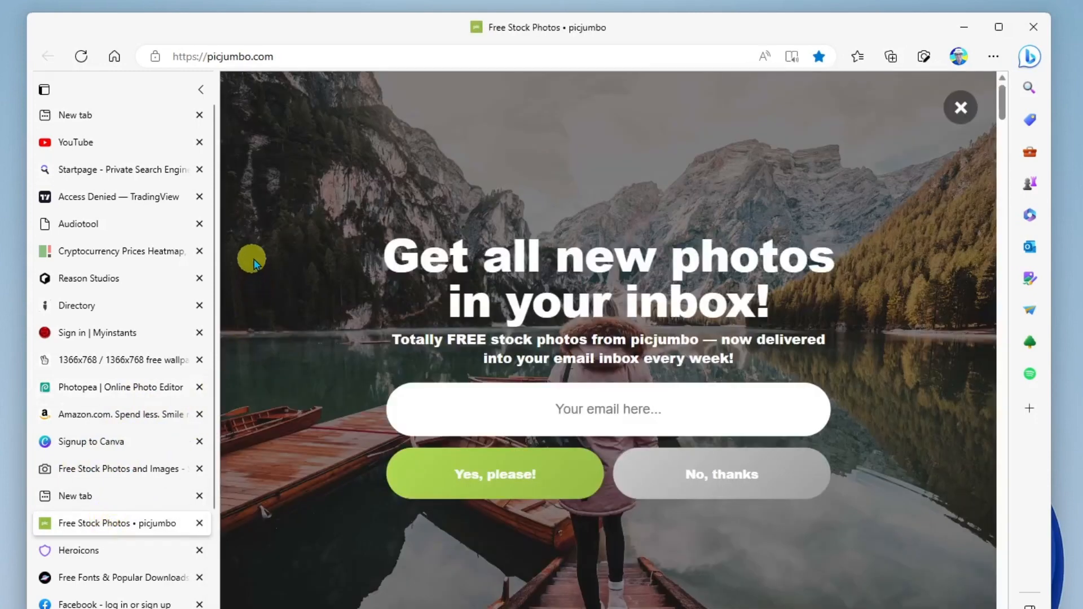
mouse_move(263, 152)
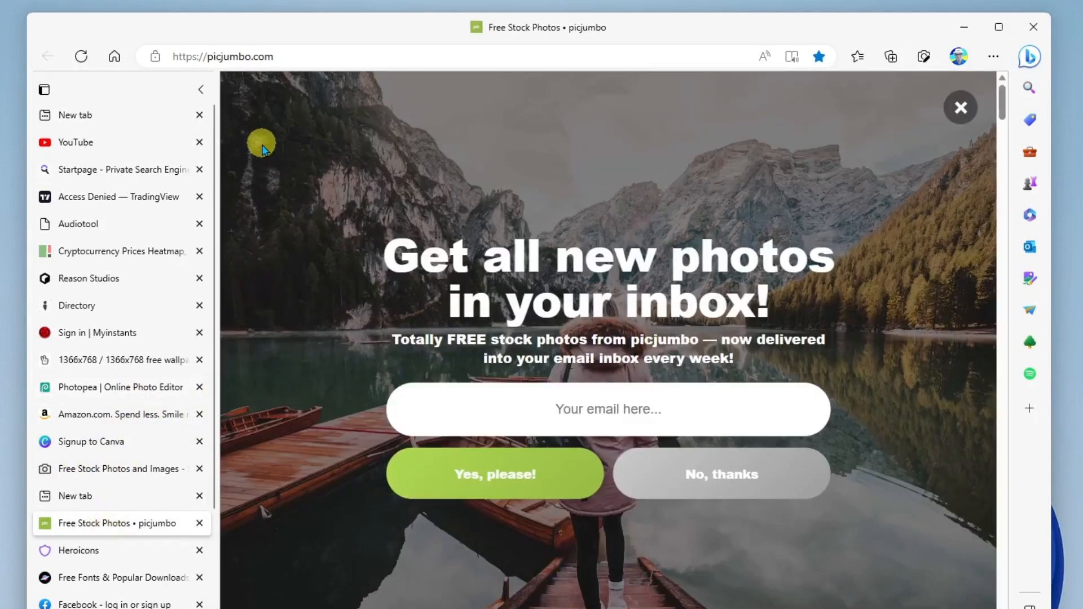
mouse_move(44, 90)
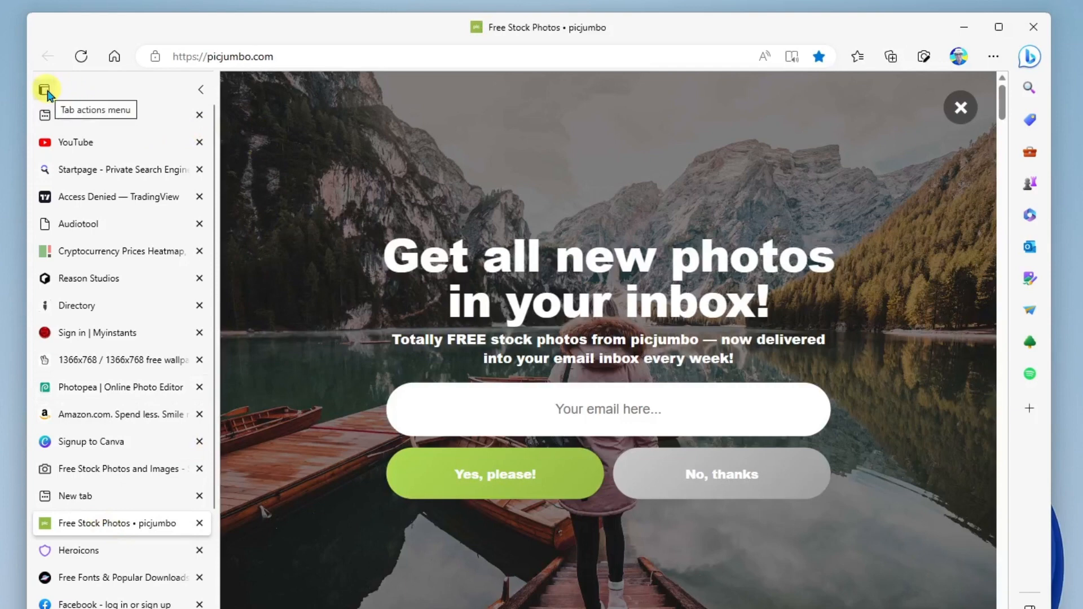
- Turn off vertical tabs and view the Recently closed tabs list
click(42, 90)
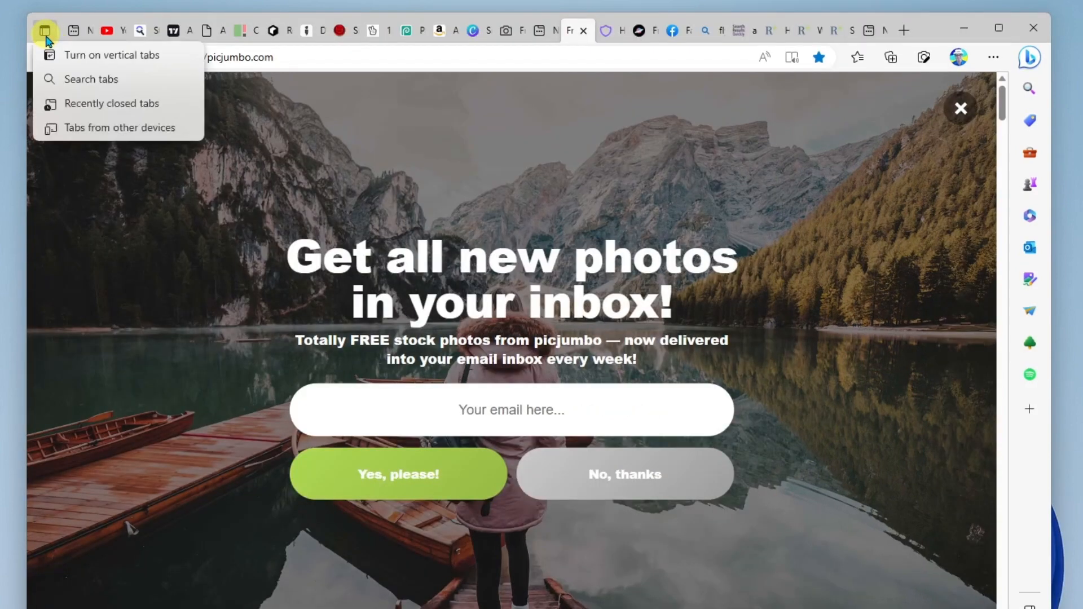
mouse_move(119, 105)
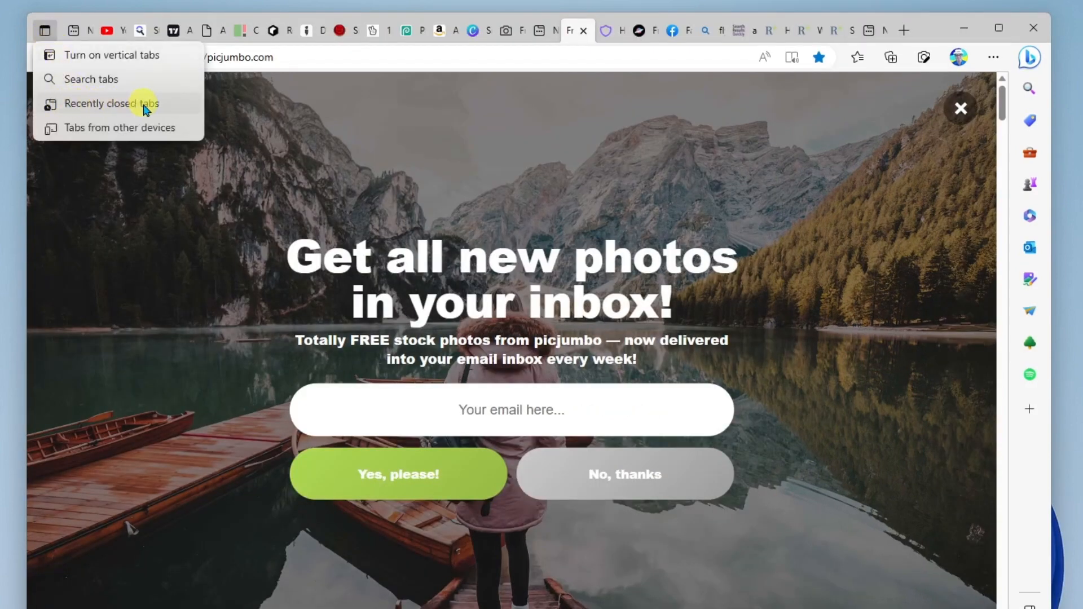
mouse_move(162, 106)
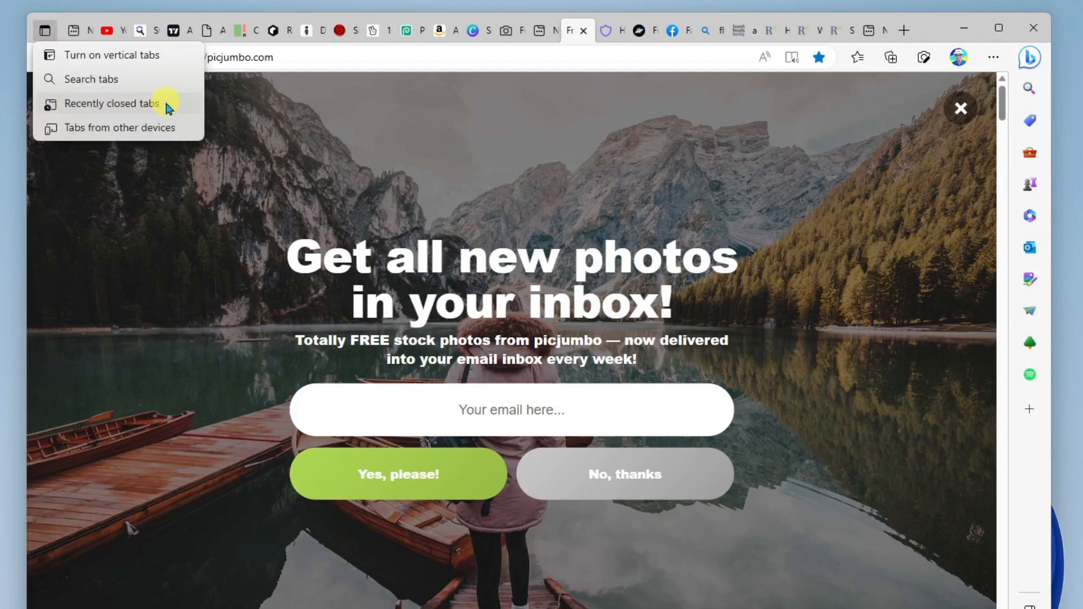
click(112, 103)
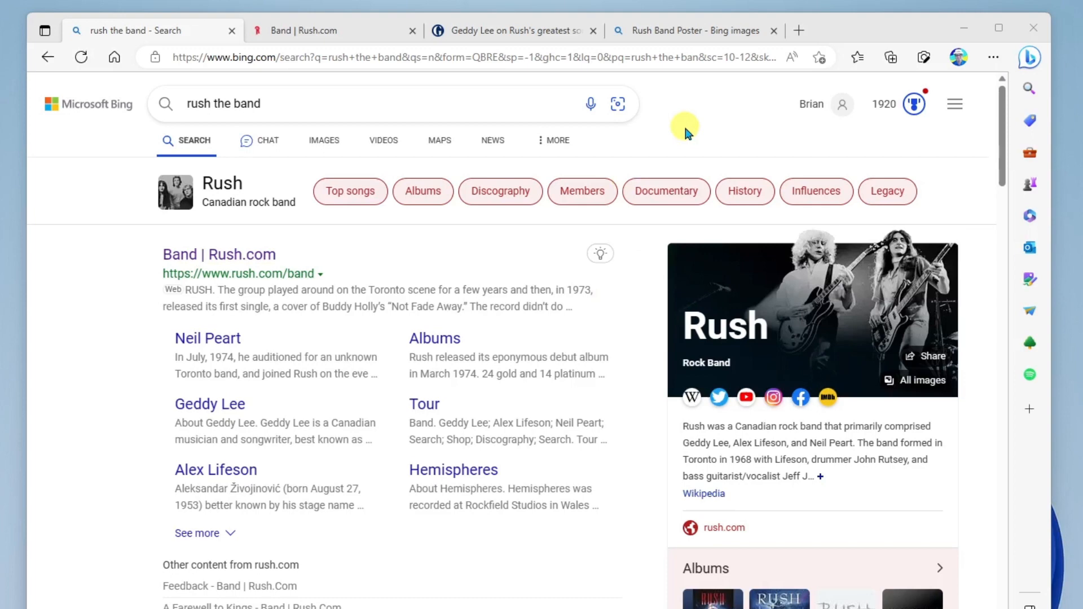
mouse_move(731, 115)
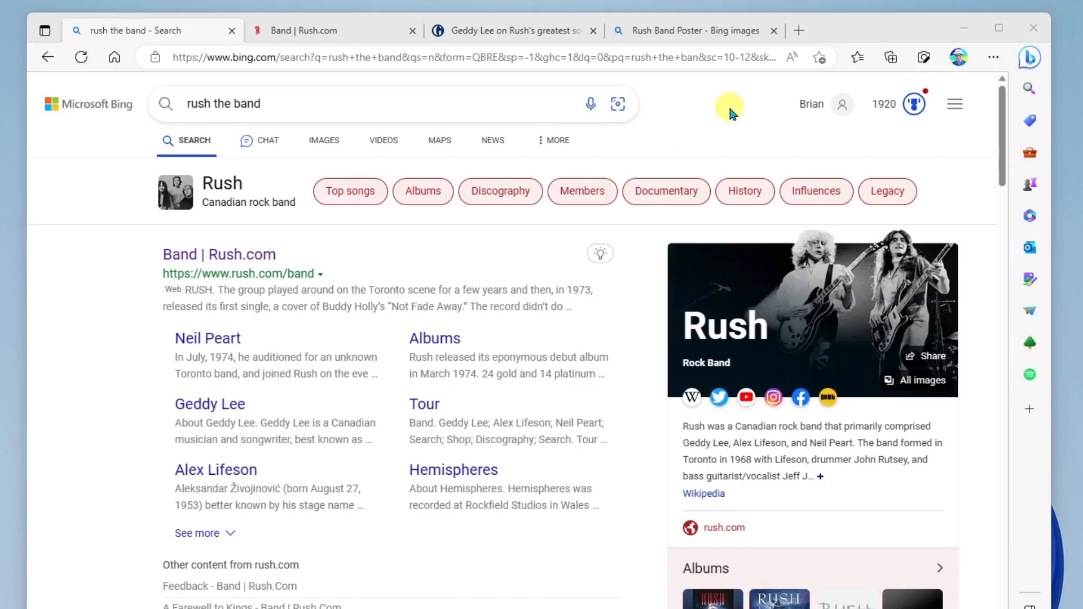
mouse_move(890, 57)
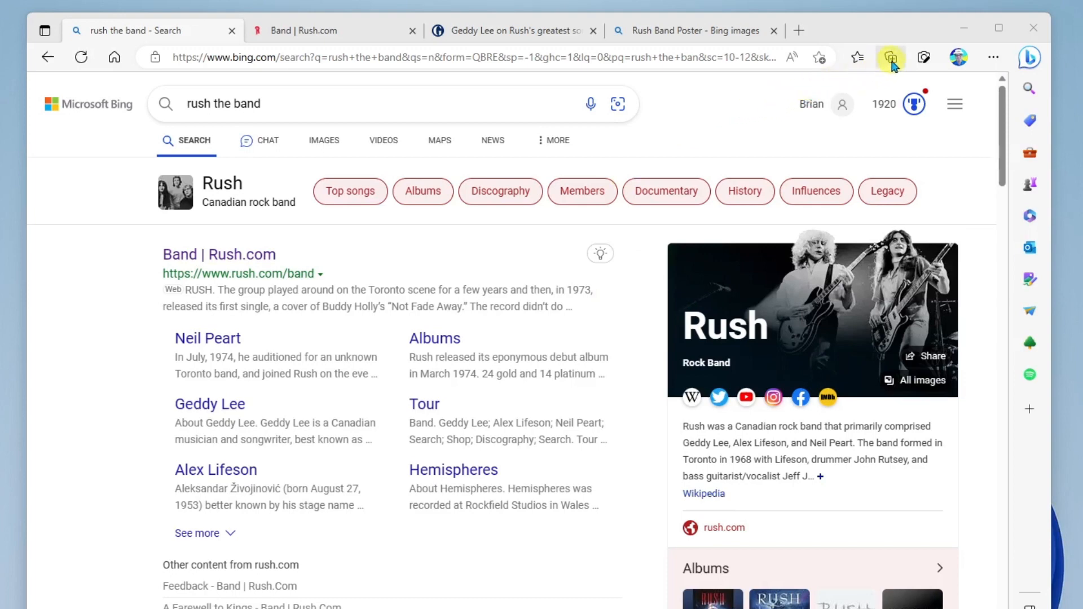
mouse_move(891, 57)
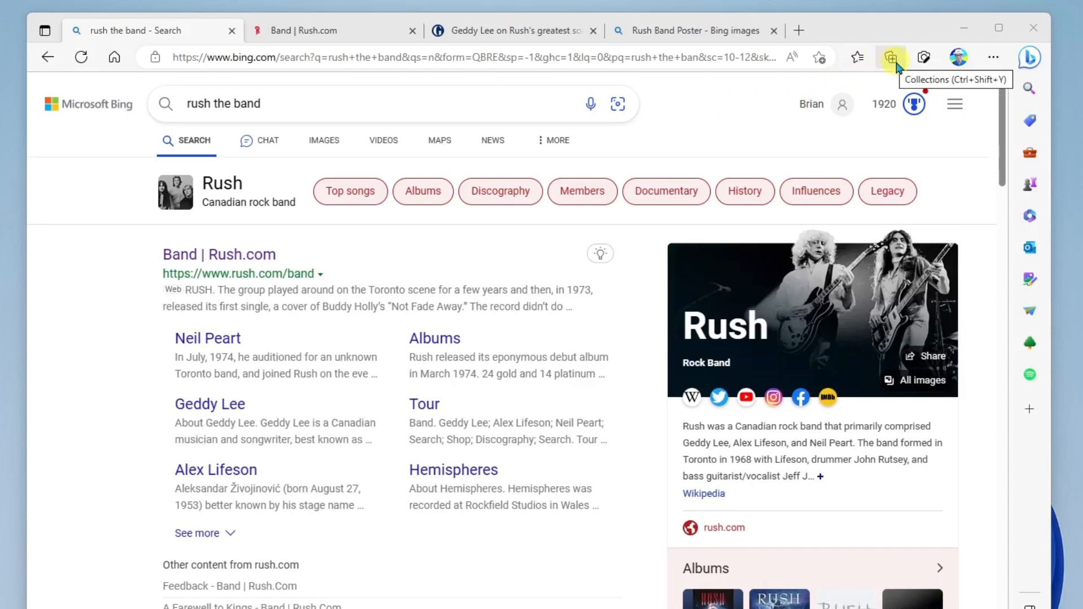
- Open the Collections pane beside the Bing 'rush the band' results
click(891, 57)
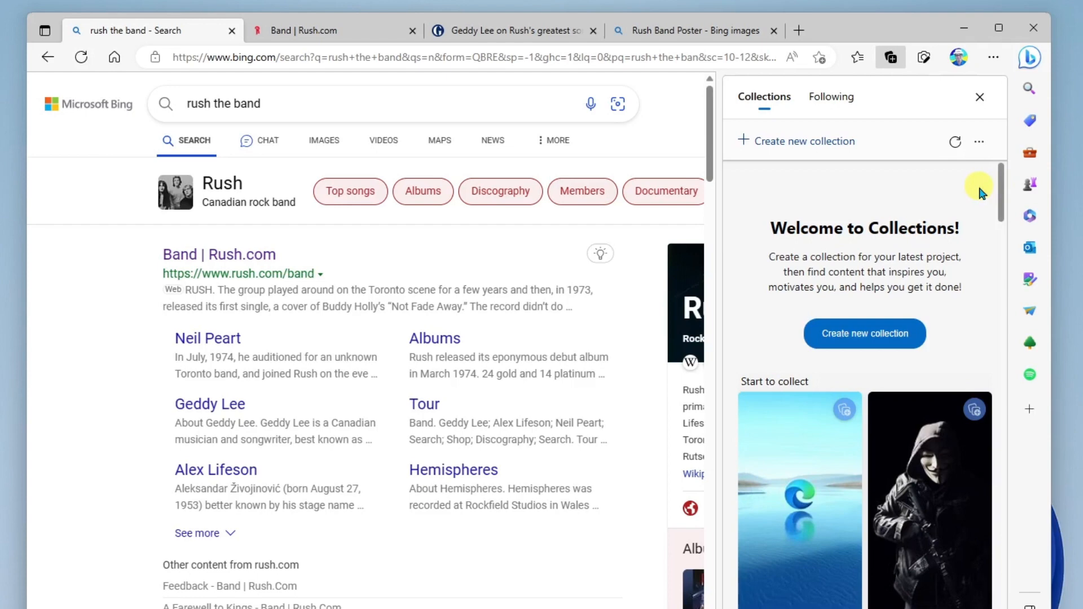
mouse_move(974, 194)
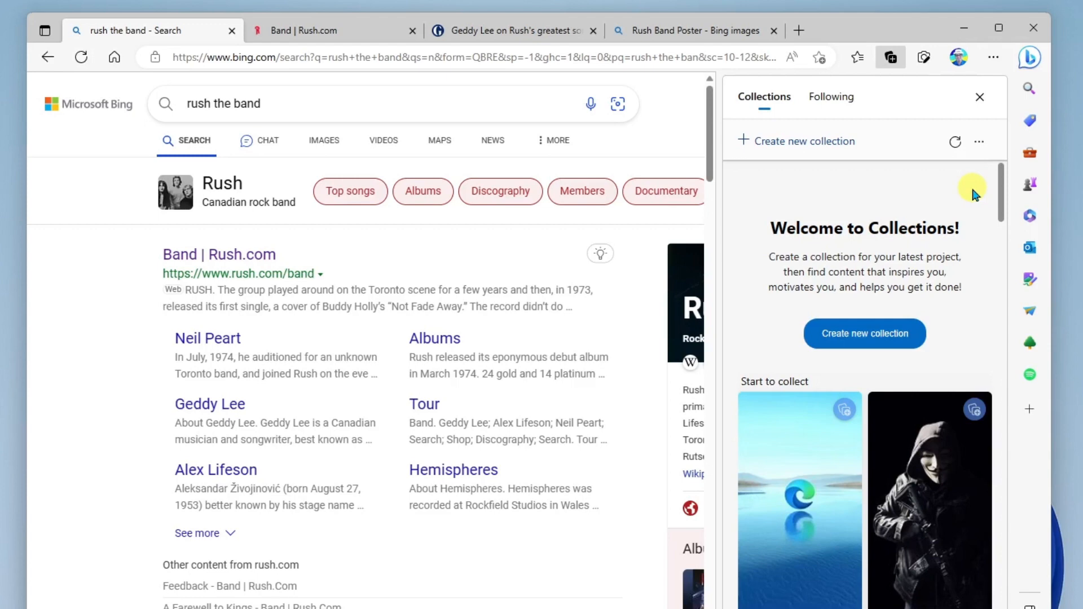
mouse_move(807, 199)
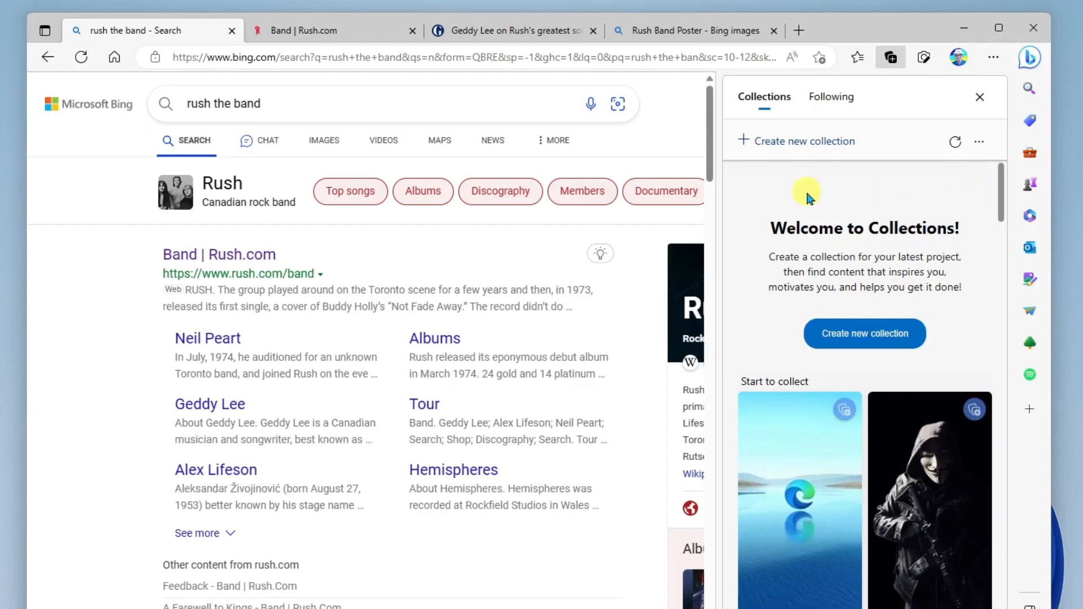
mouse_move(252, 210)
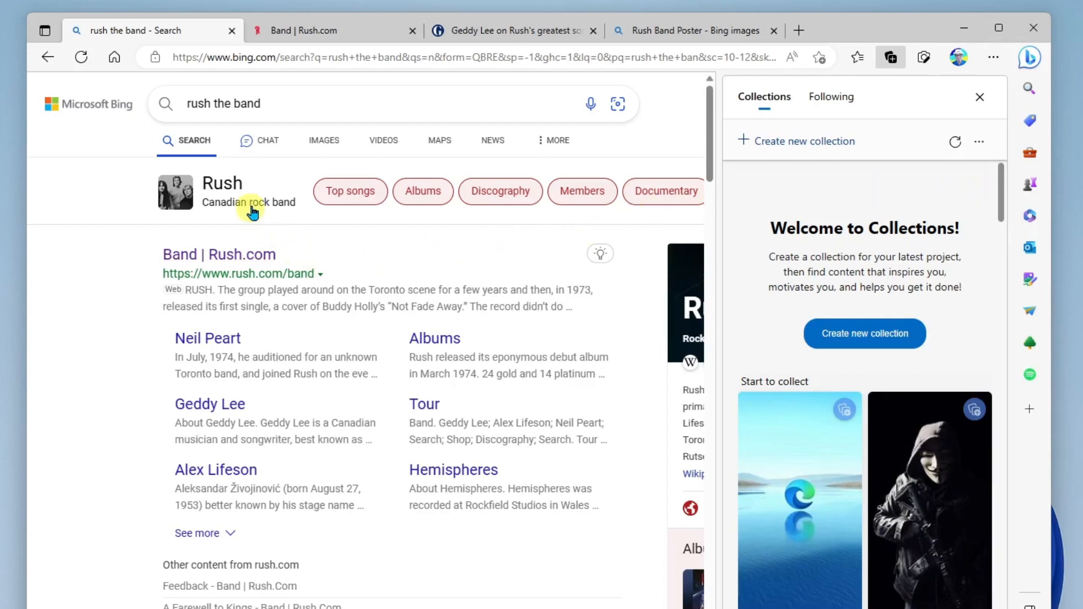
mouse_move(754, 171)
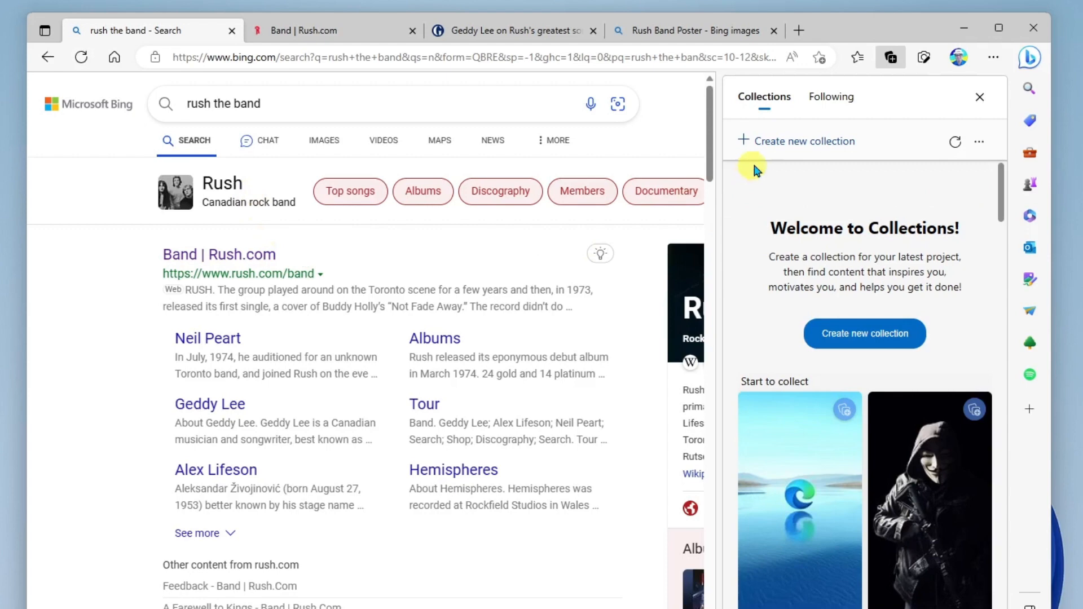
- Create and save a new collection named 'Rush', then close the Collections pane
click(804, 140)
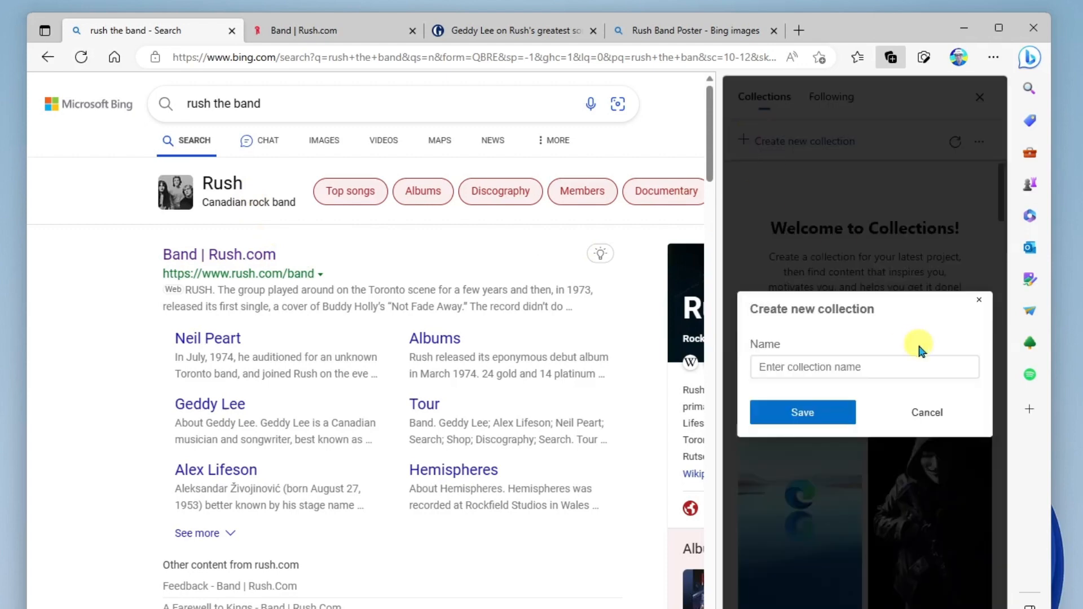
text(Rush)
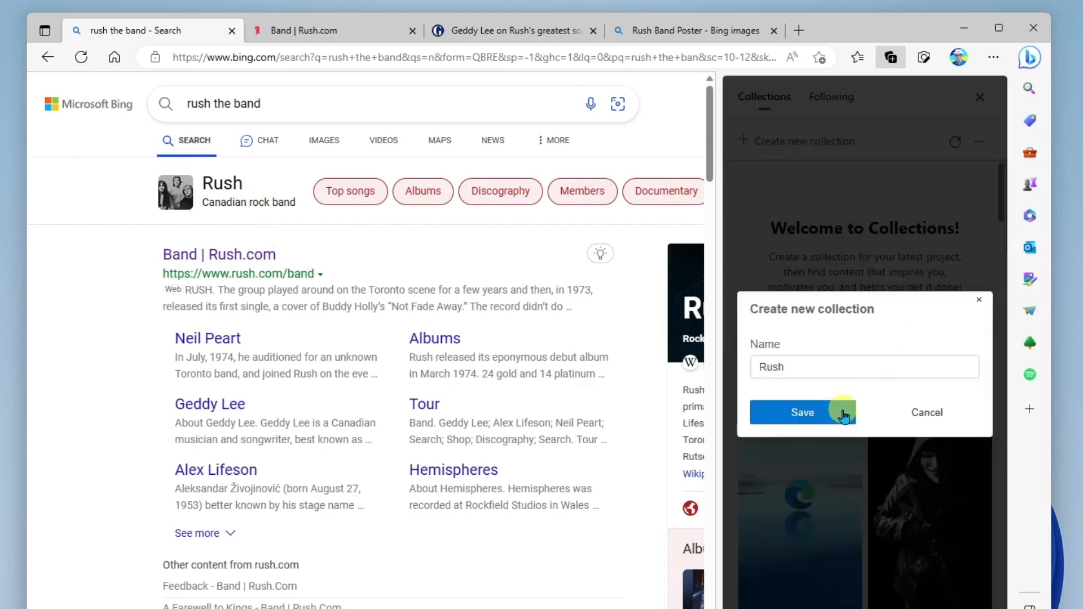
click(803, 412)
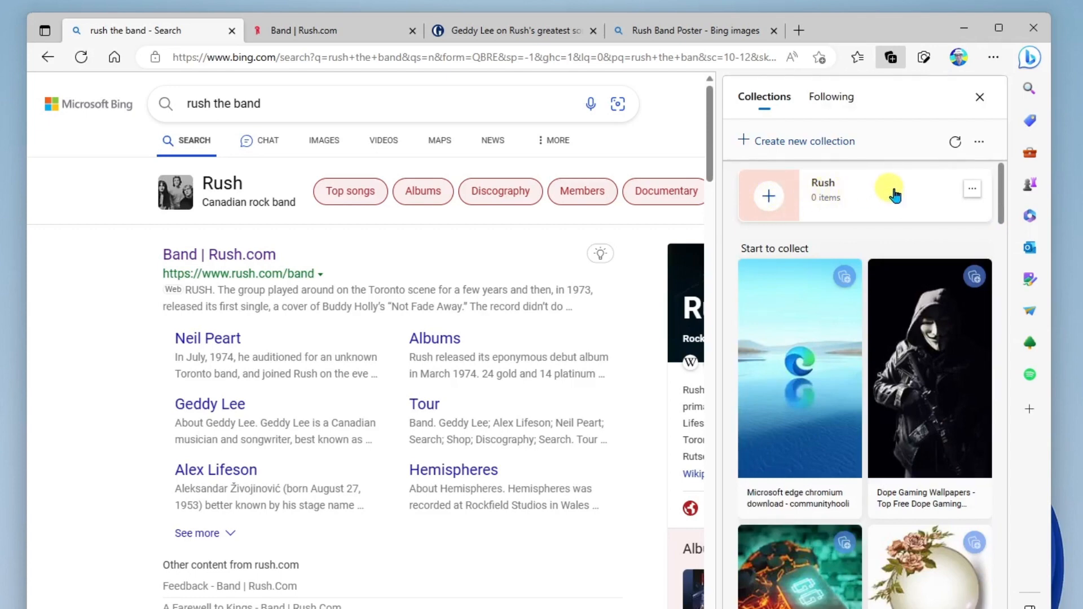
mouse_move(892, 194)
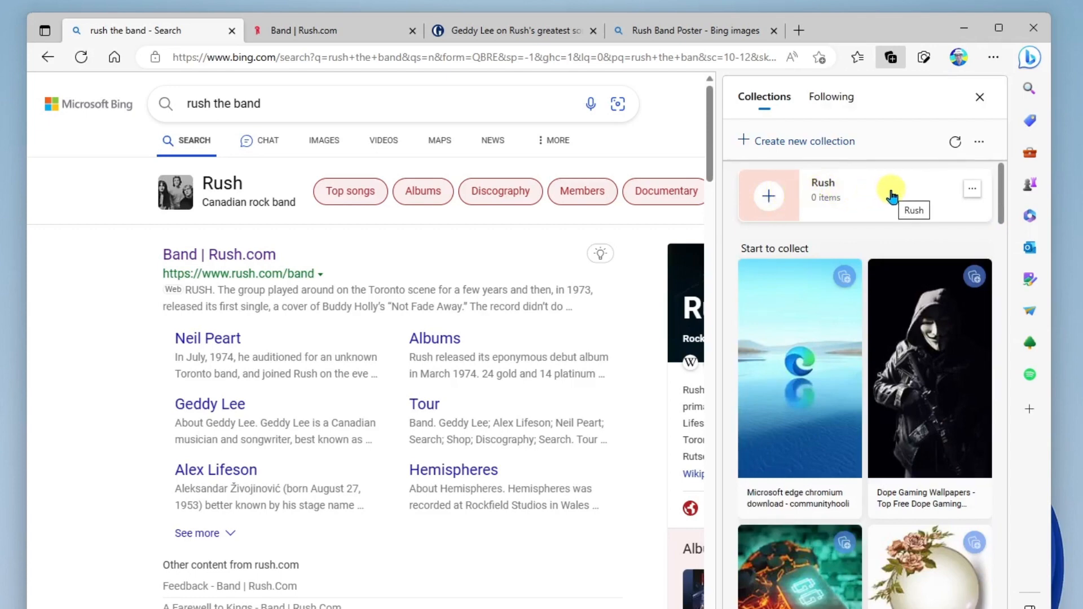
click(979, 97)
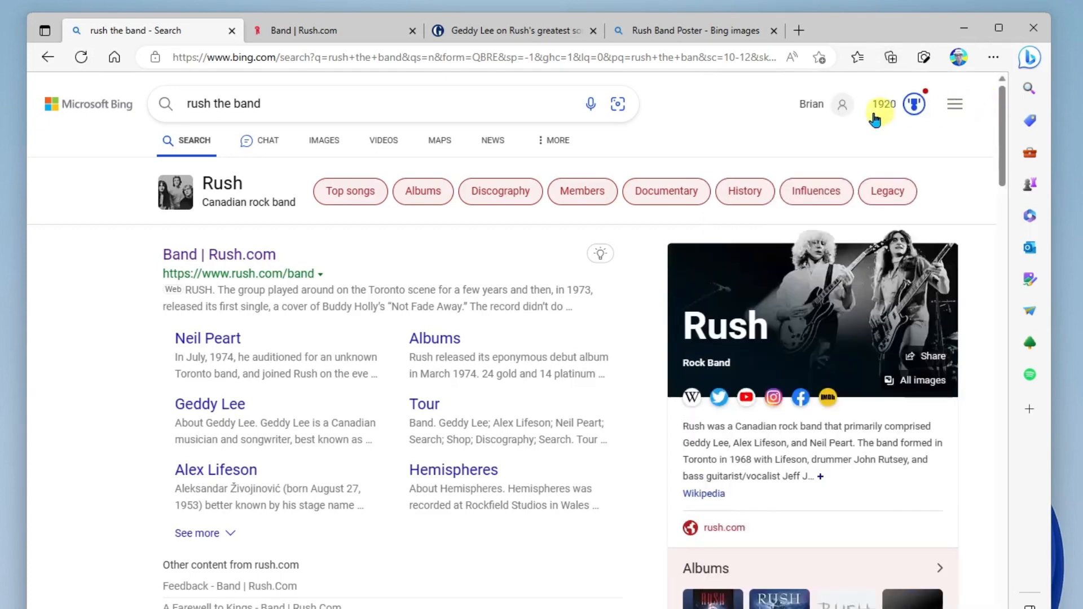
- Switch to the Band | Rush.com tab and add it to the Rush collection
scroll(down, 3)
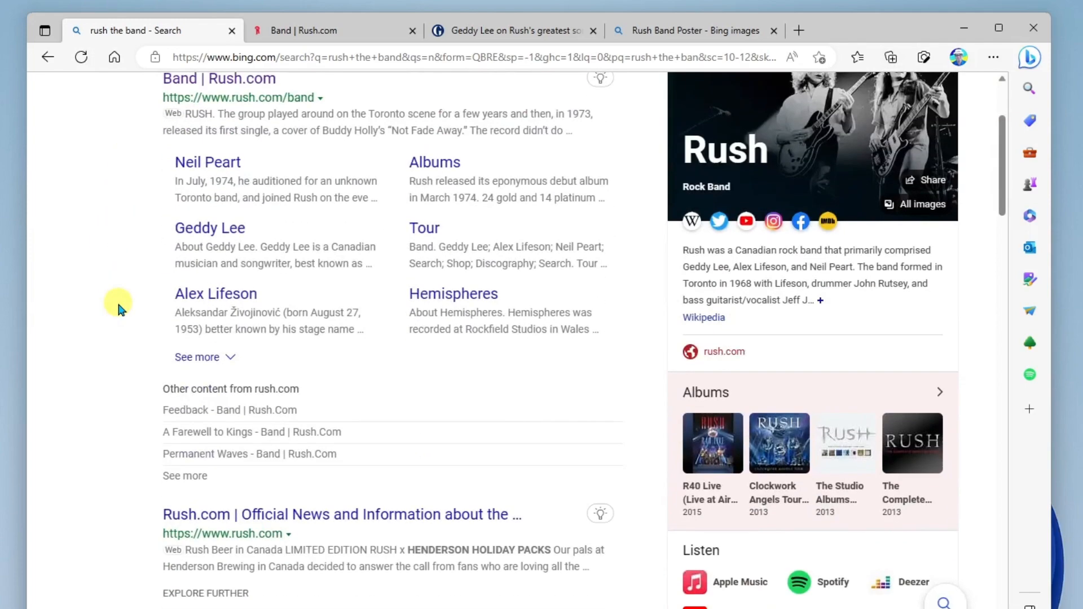
scroll(down, 3)
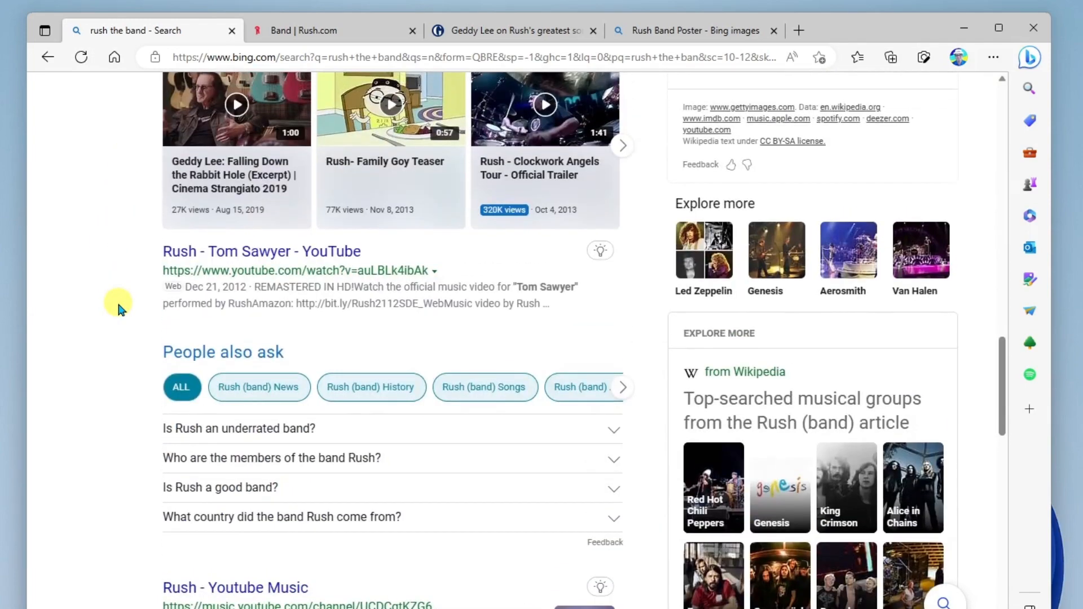
click(326, 31)
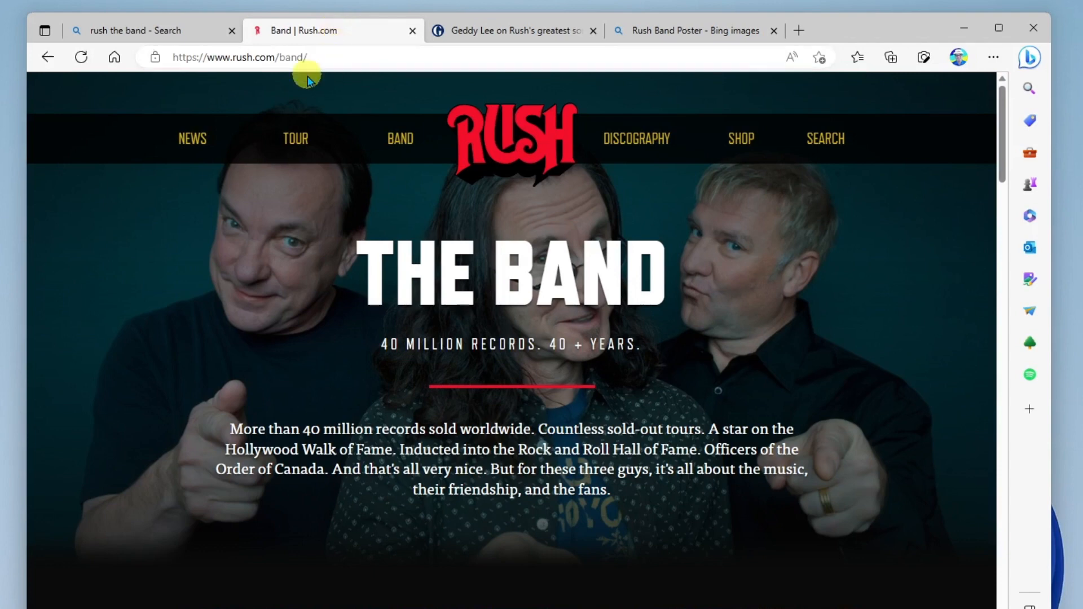
mouse_move(504, 97)
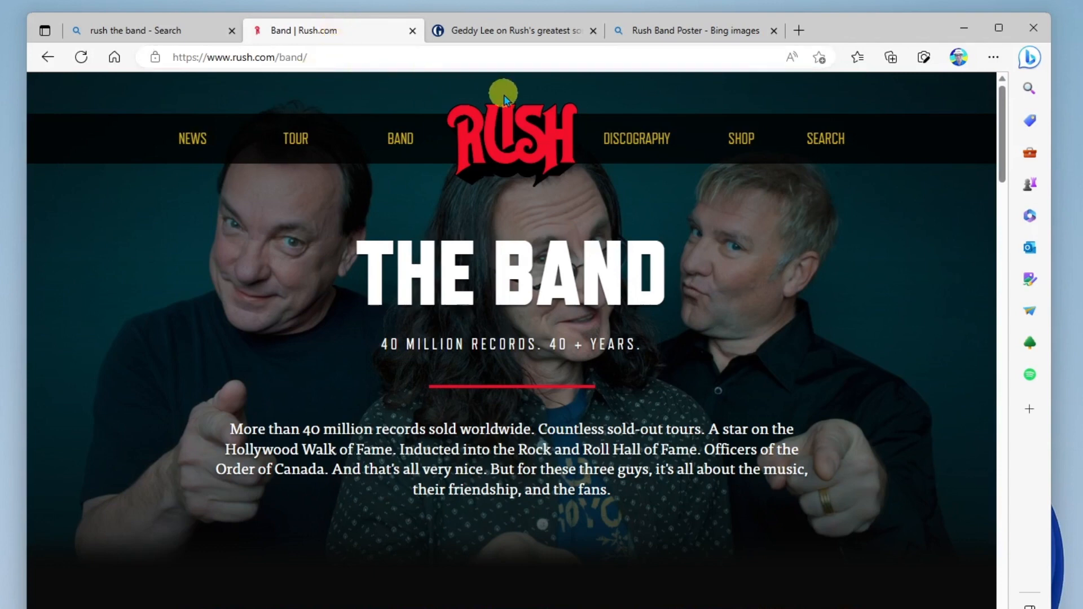
mouse_move(874, 79)
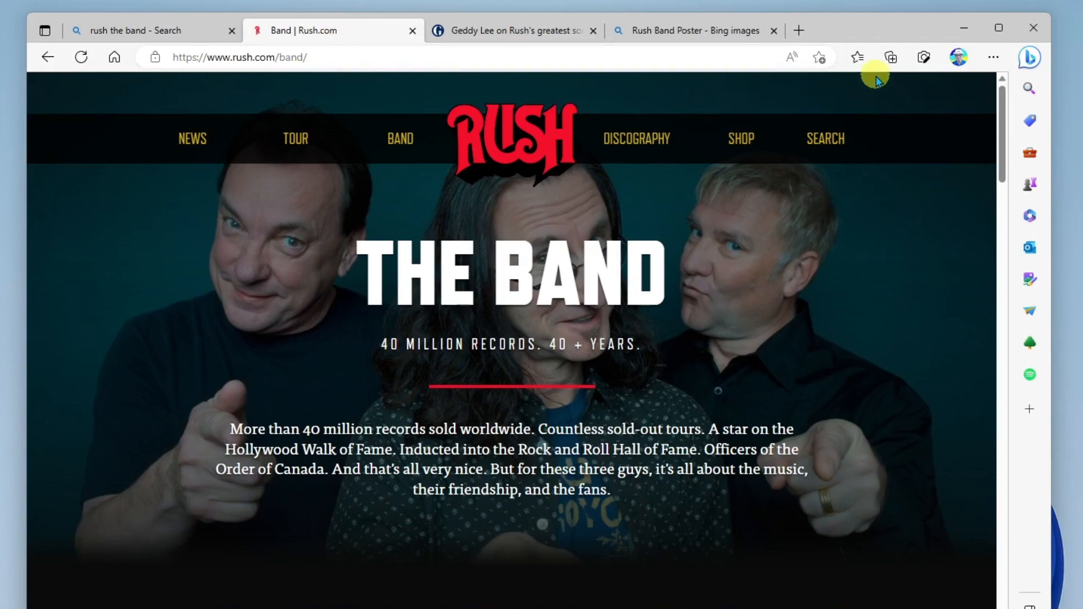
click(890, 57)
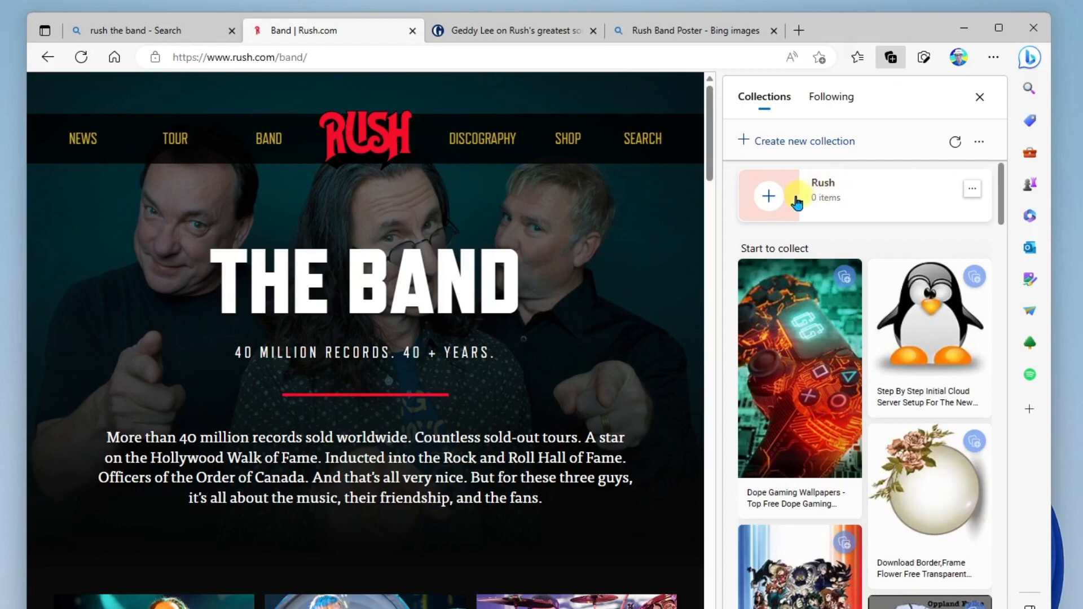
mouse_move(767, 197)
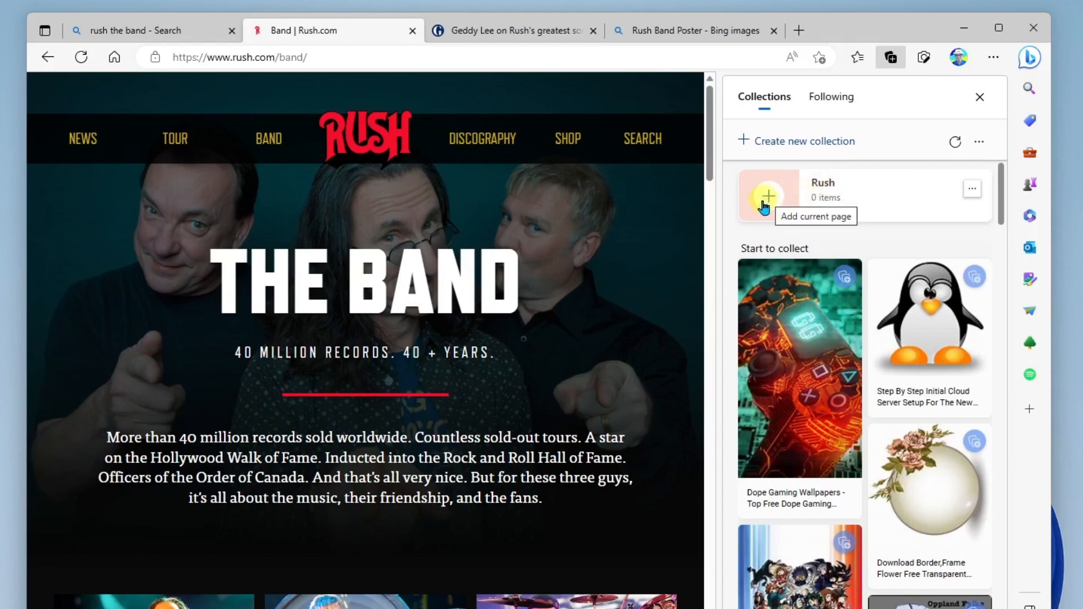
click(768, 196)
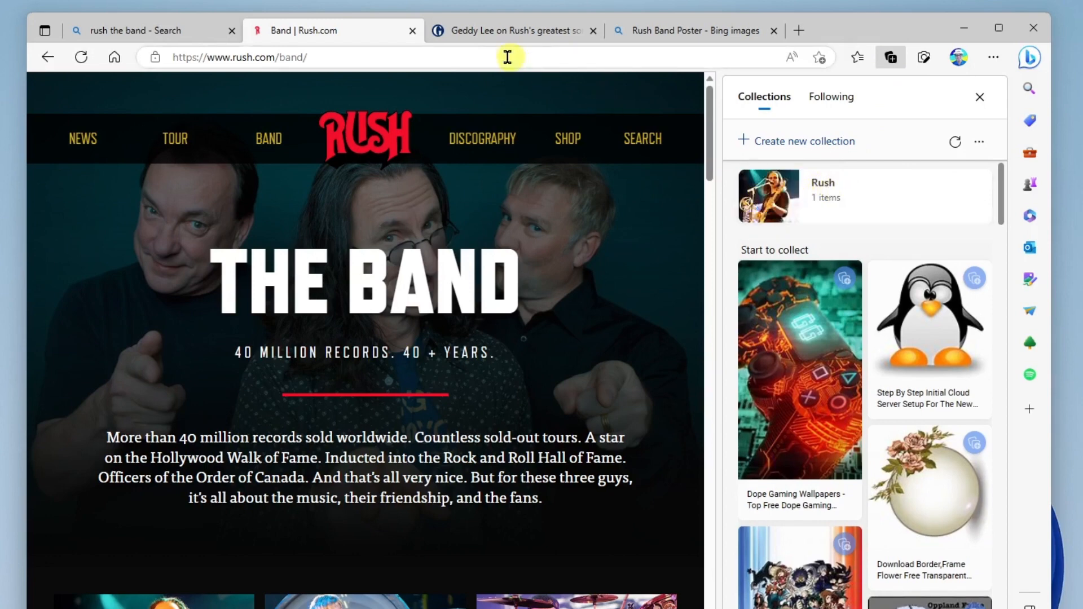
mouse_move(460, 63)
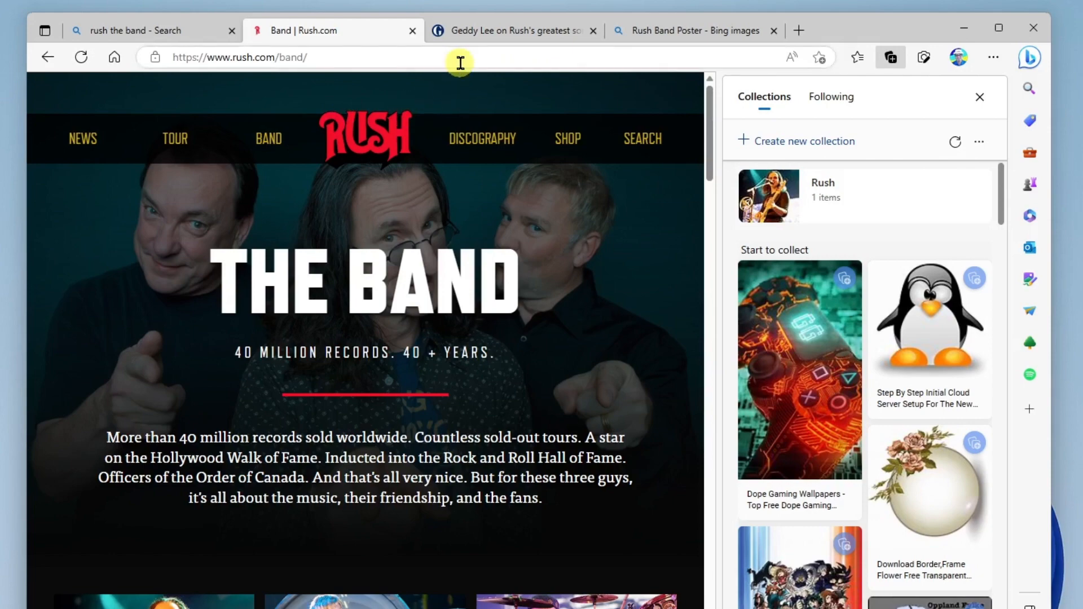
- Add the Guardian Geddy Lee article to Rush, then switch to the Rush Band Poster results
click(518, 30)
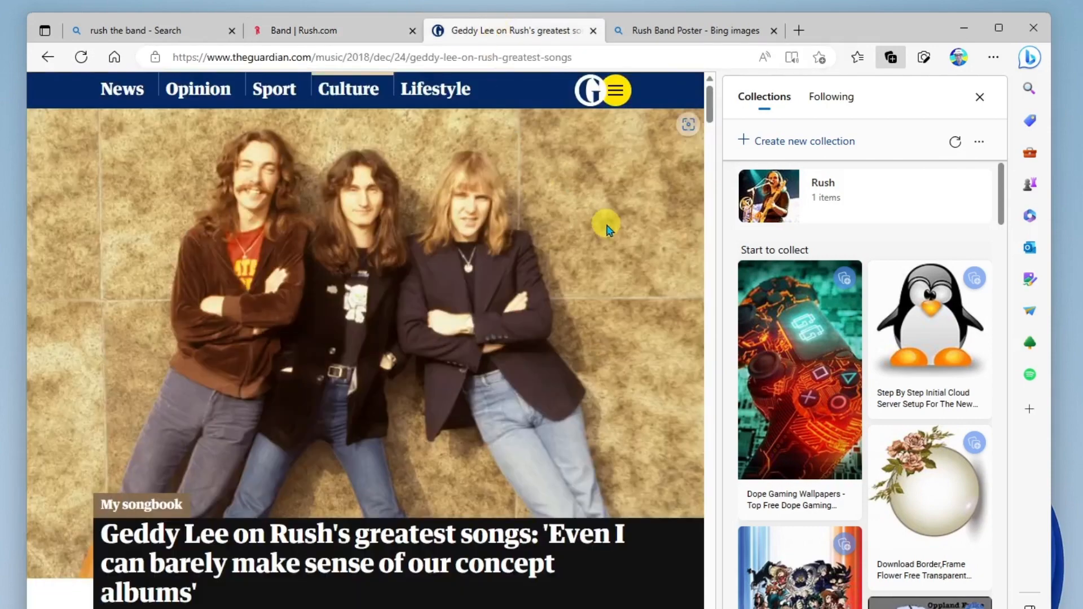
scroll(down, 3)
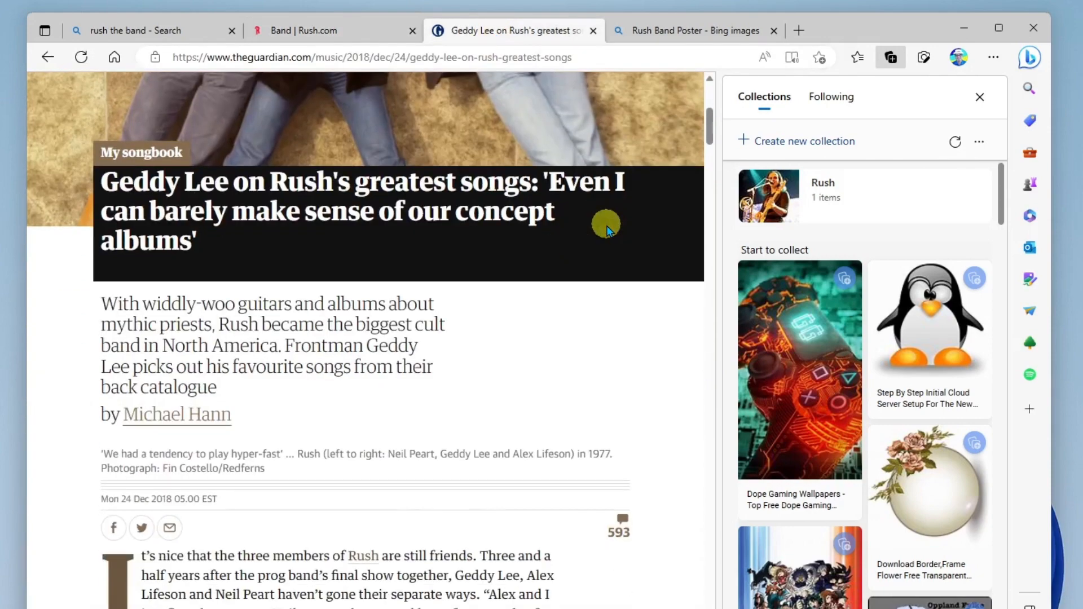
scroll(down, 3)
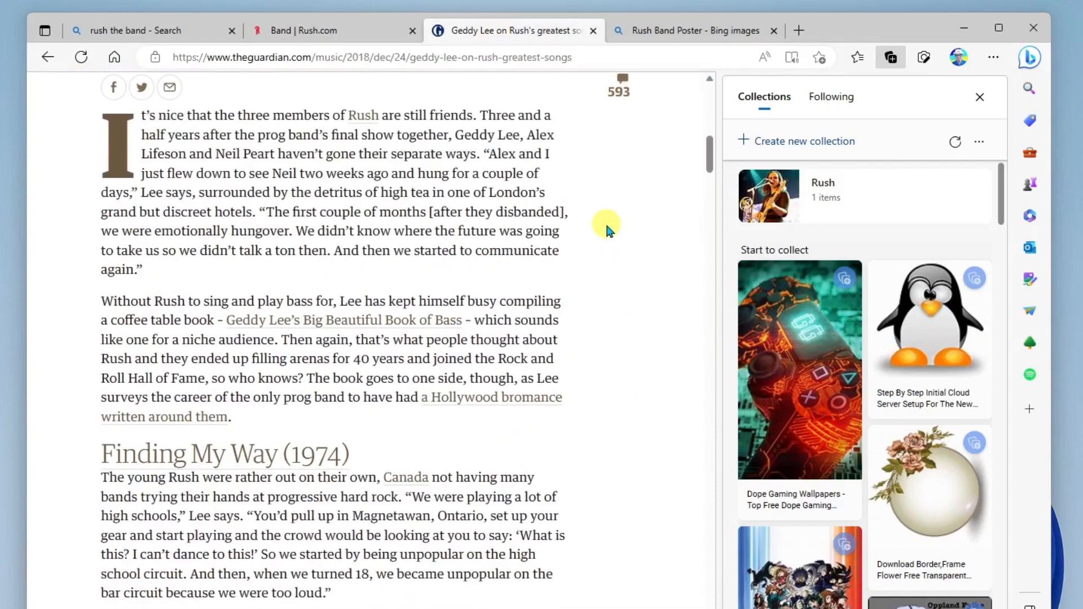
mouse_move(605, 160)
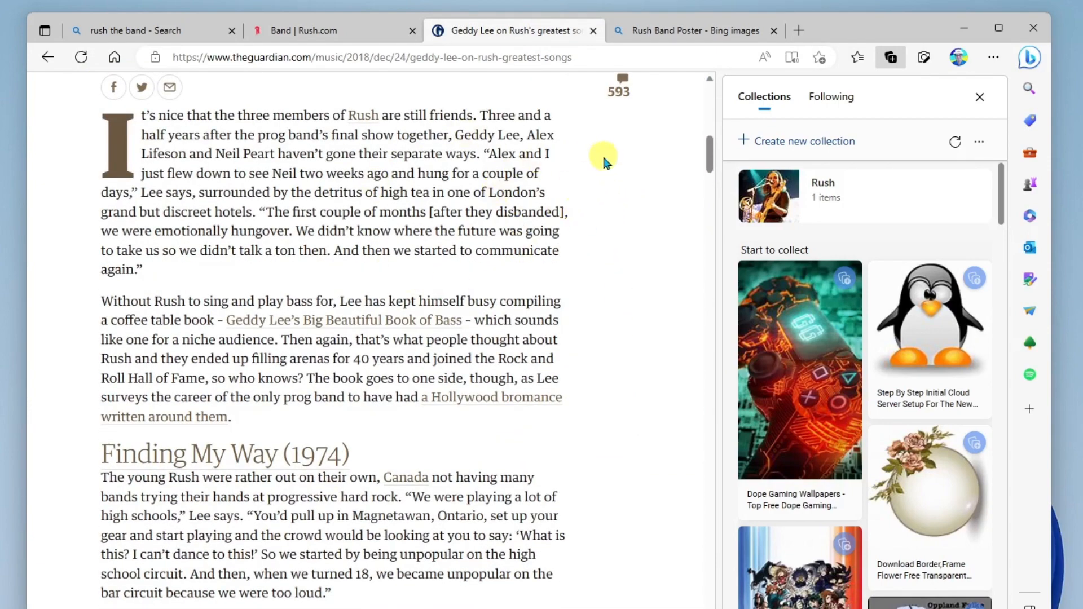
mouse_move(891, 57)
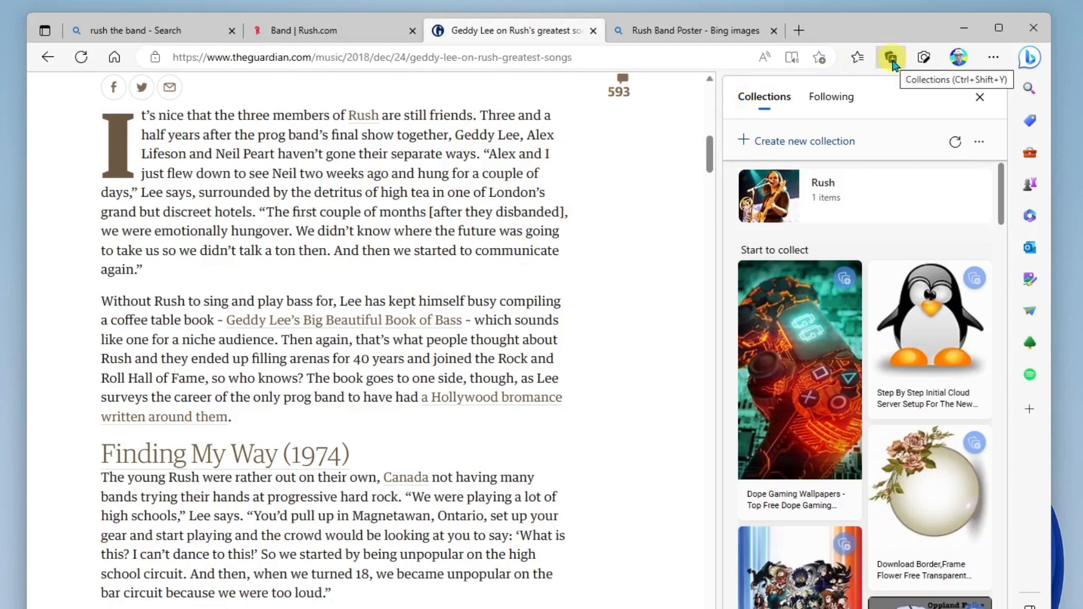
mouse_move(770, 194)
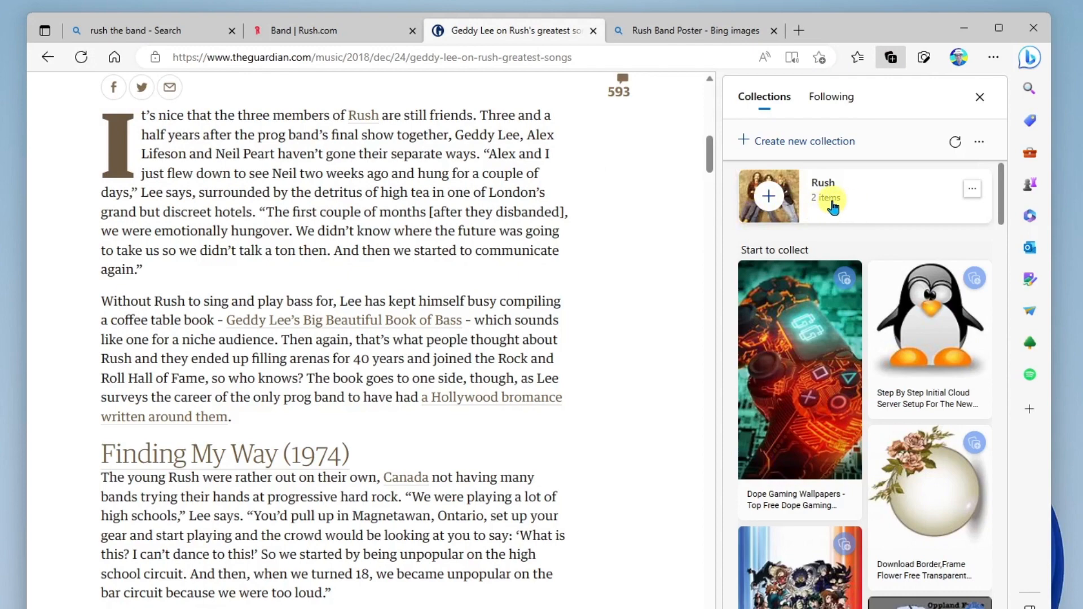
click(665, 31)
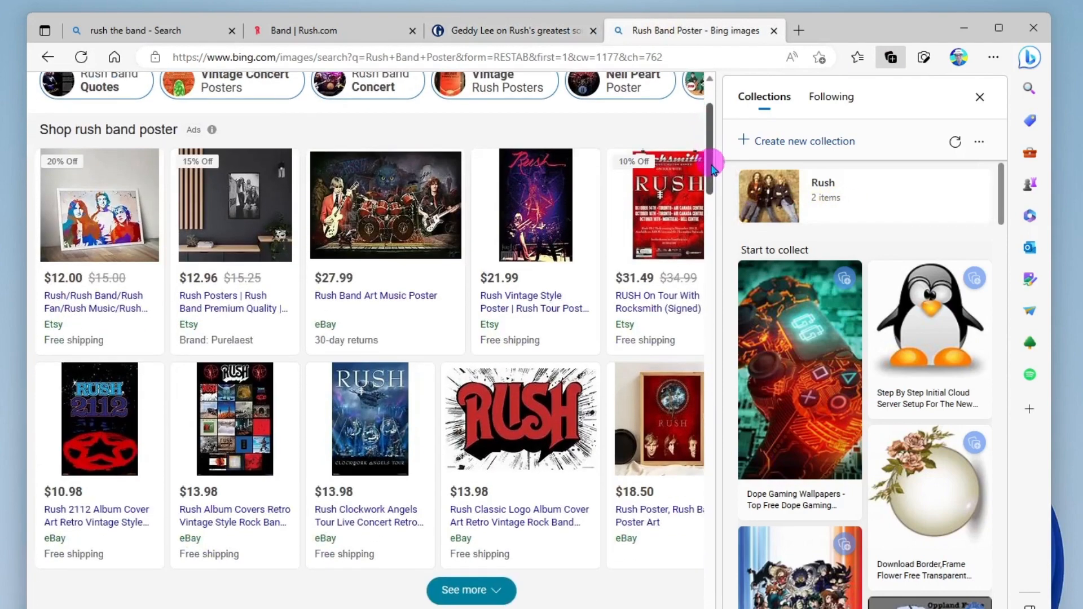
- Scroll the Bing Rush poster images and add that page to the Rush collection
scroll(down, 3)
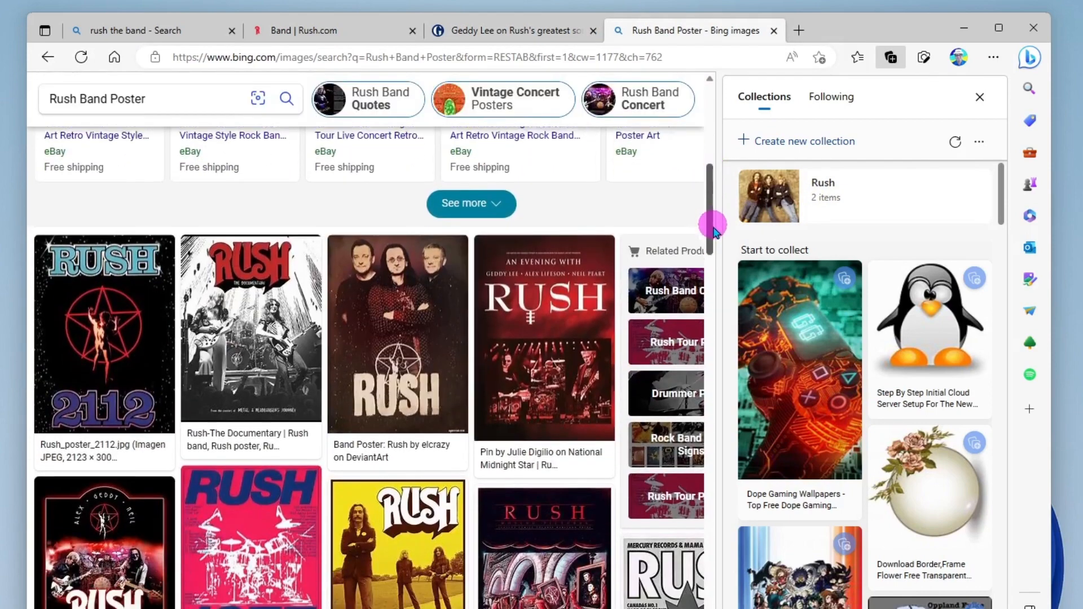
scroll(down, 3)
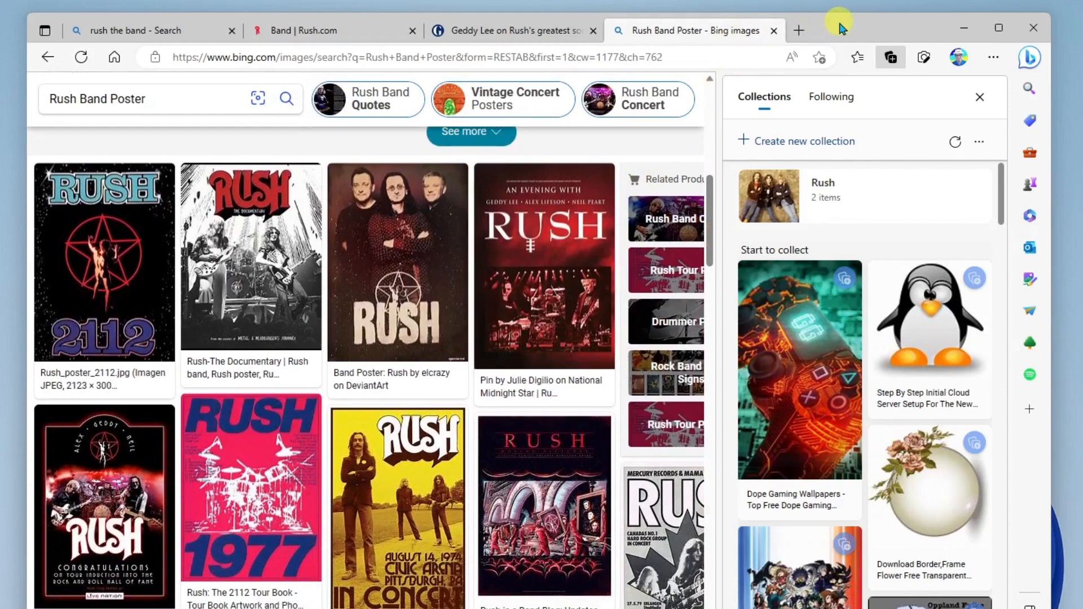
mouse_move(886, 104)
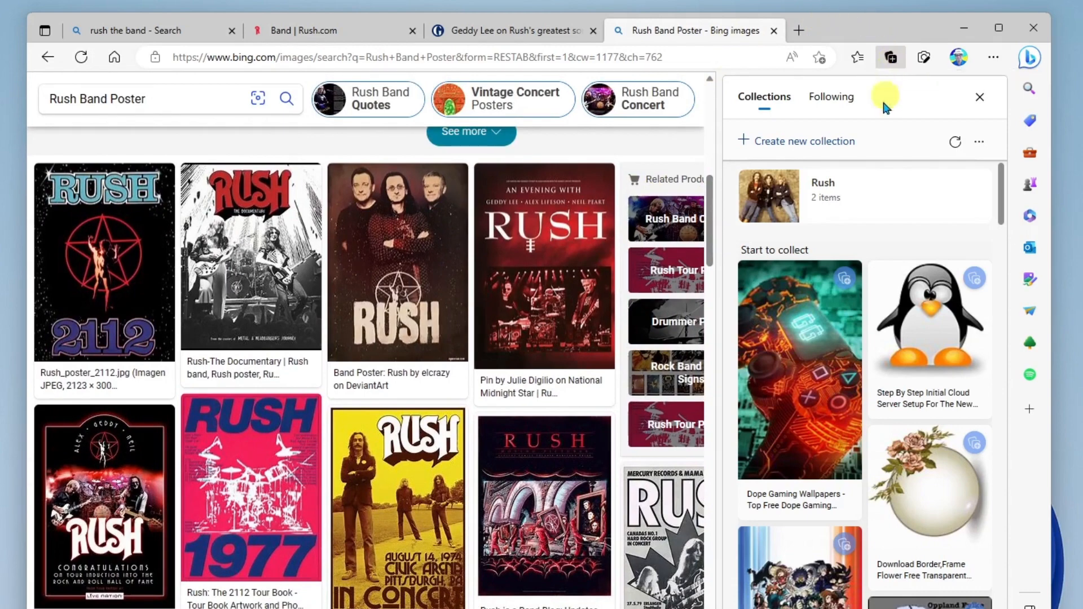
click(769, 197)
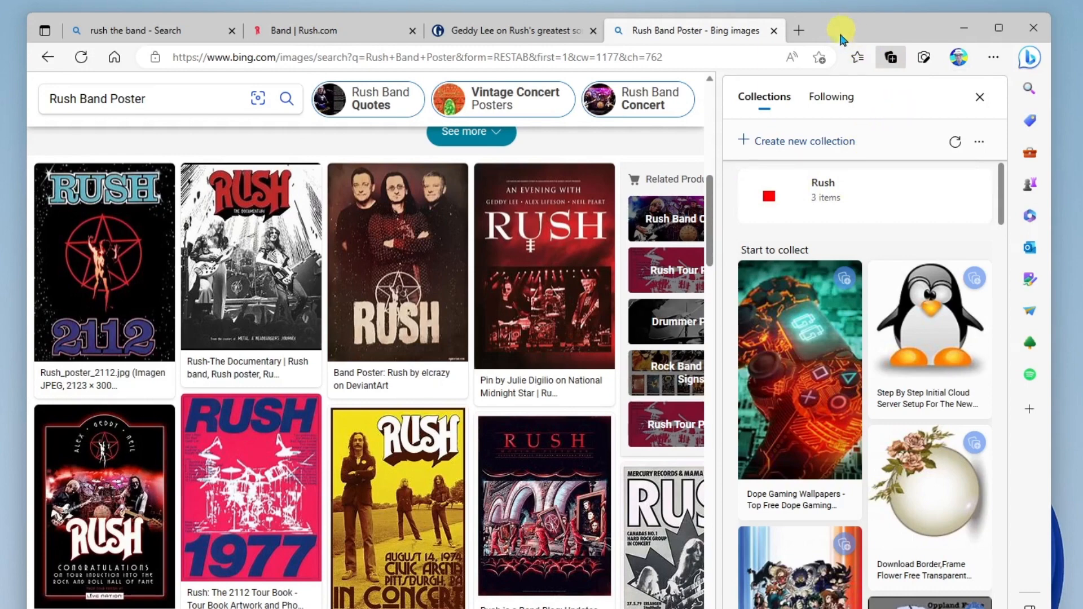
mouse_move(854, 37)
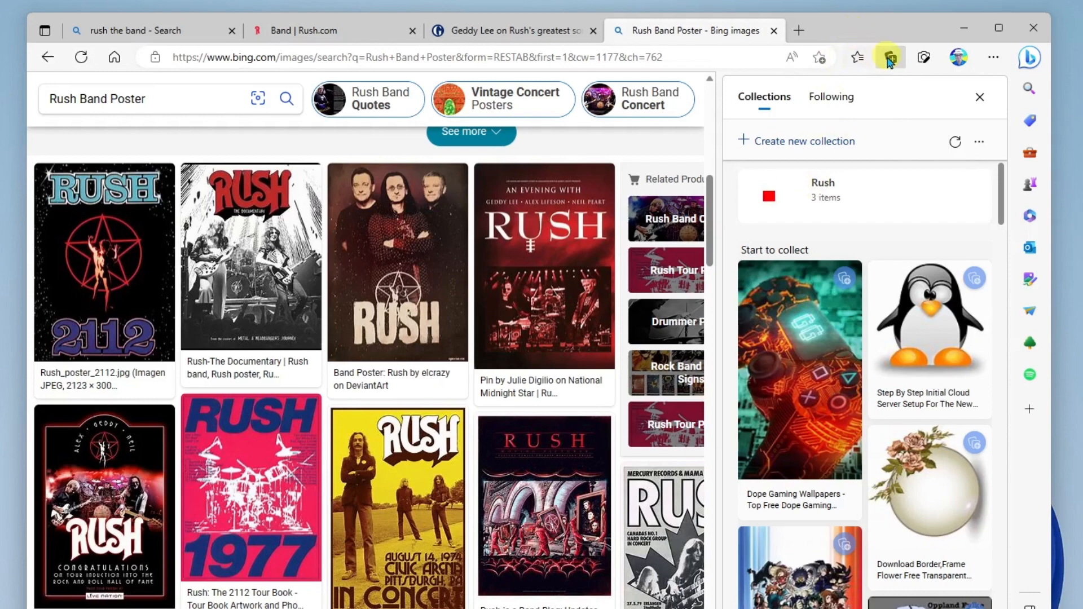
mouse_move(853, 183)
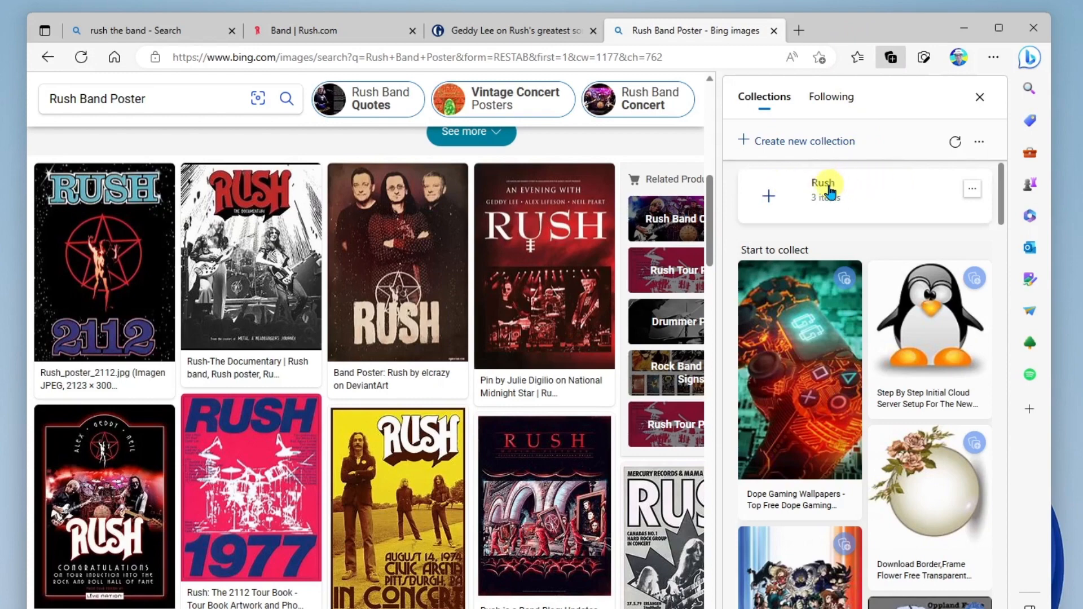
- Open the Rush collection to list its three saved pages
click(823, 183)
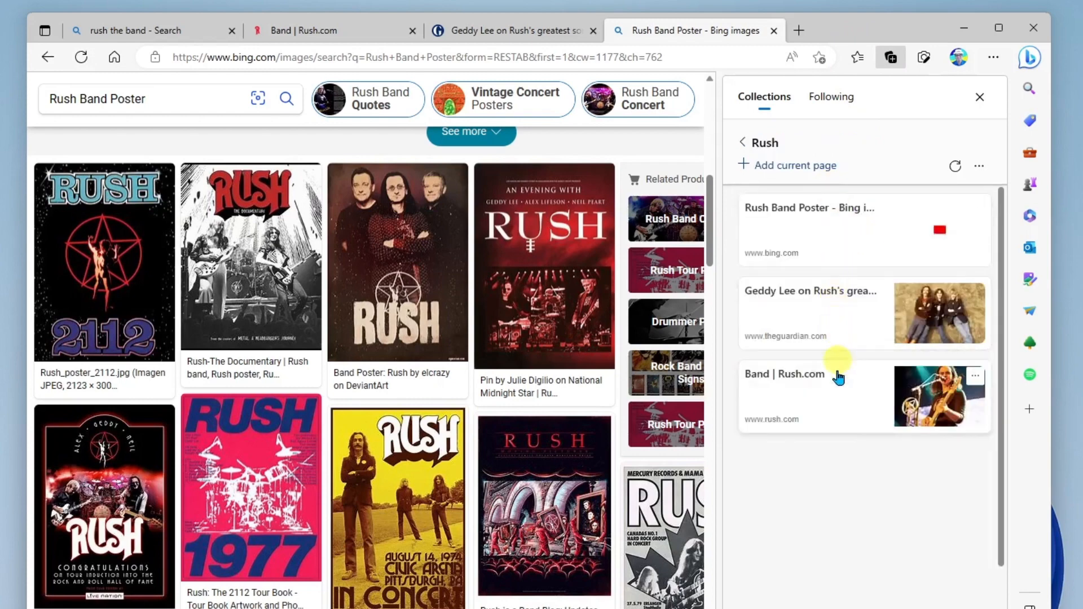
mouse_move(805, 283)
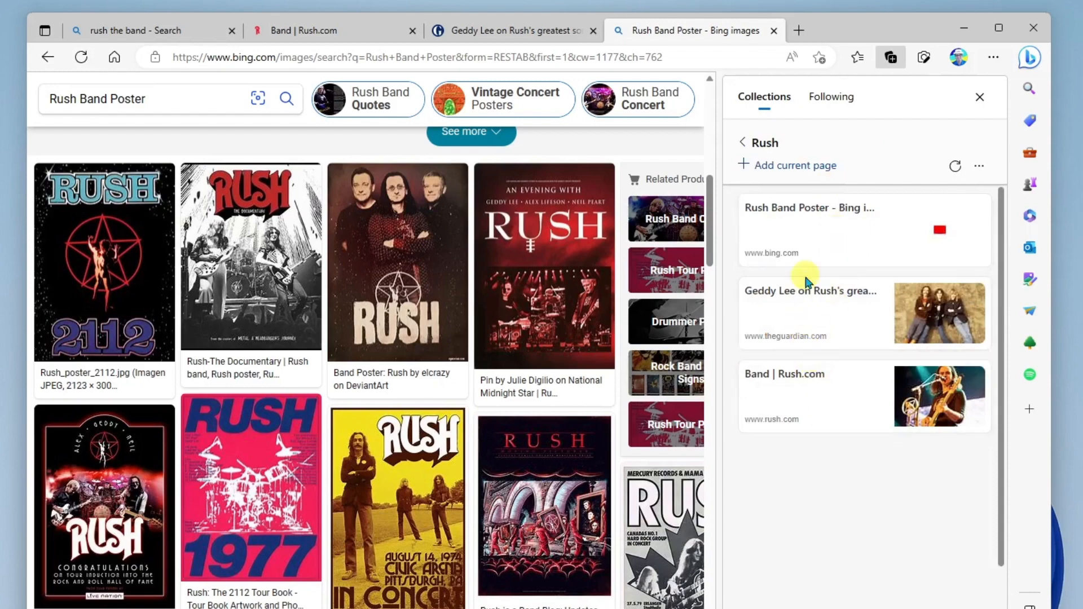